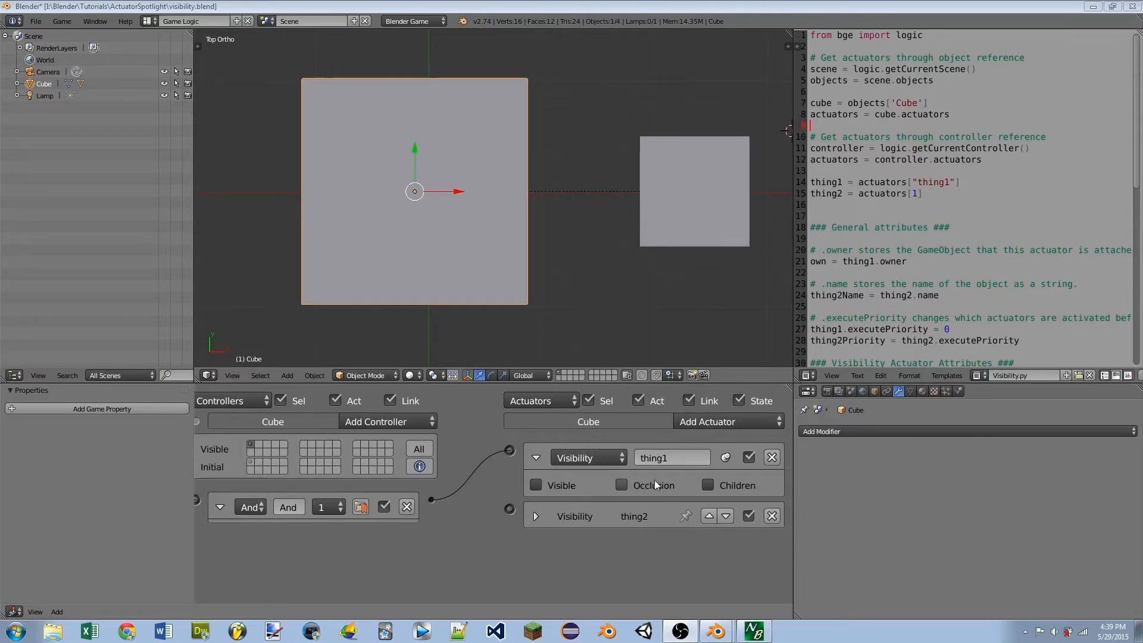
{"action": "mouse_move", "coordinate": [574, 507]}
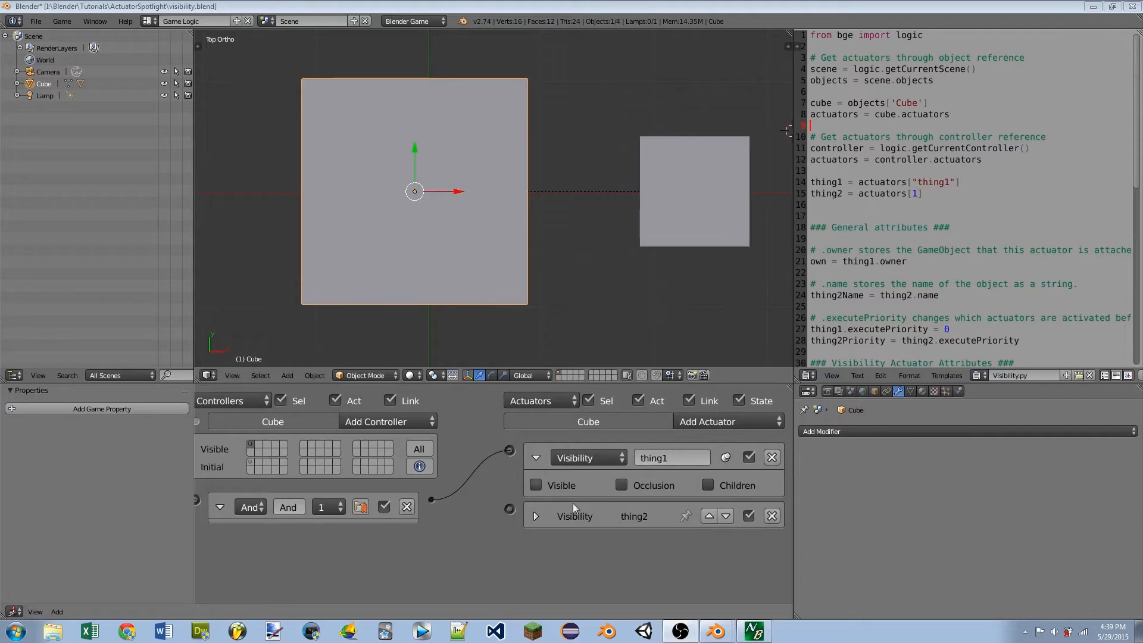
{"action": "mouse_move", "coordinate": [519, 486]}
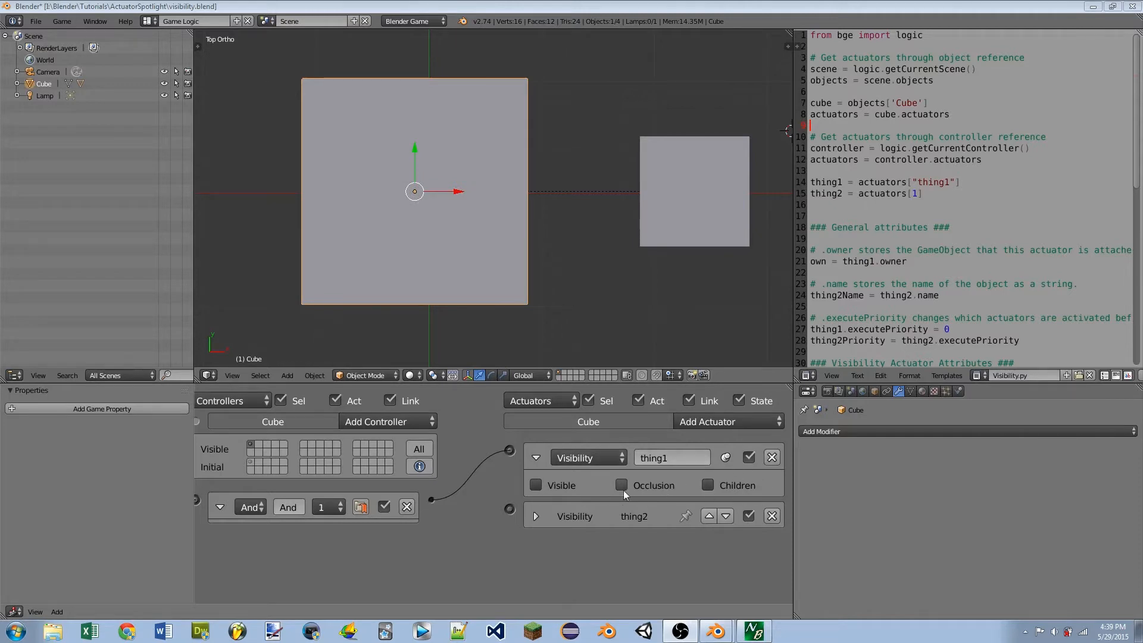
{"action": "mouse_move", "coordinate": [621, 485]}
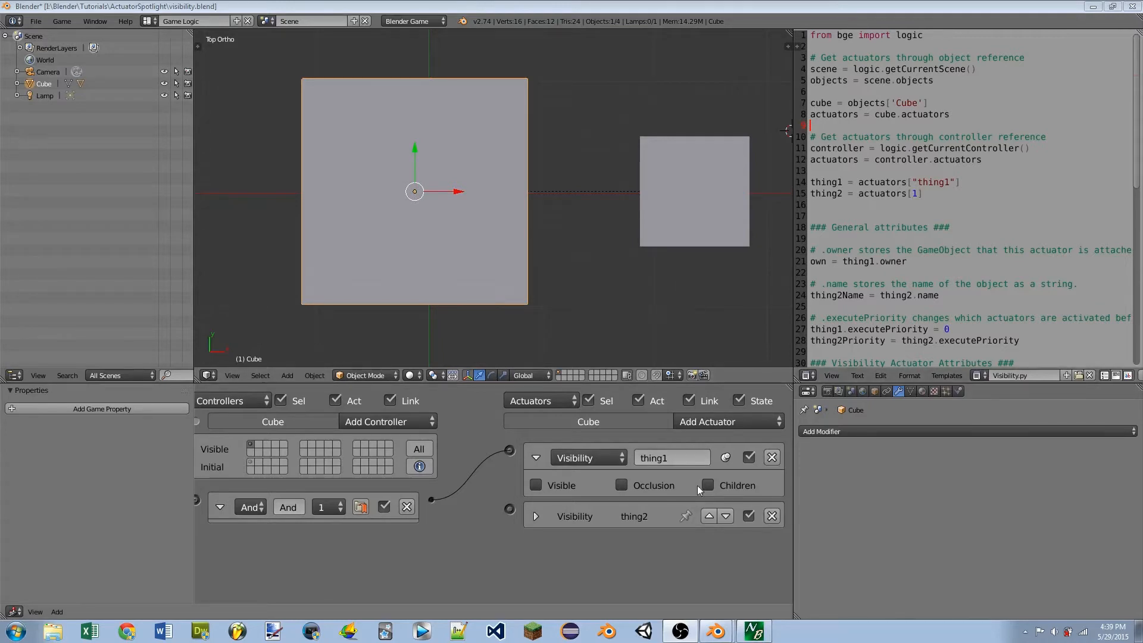
{"action": "mouse_move", "coordinate": [582, 458]}
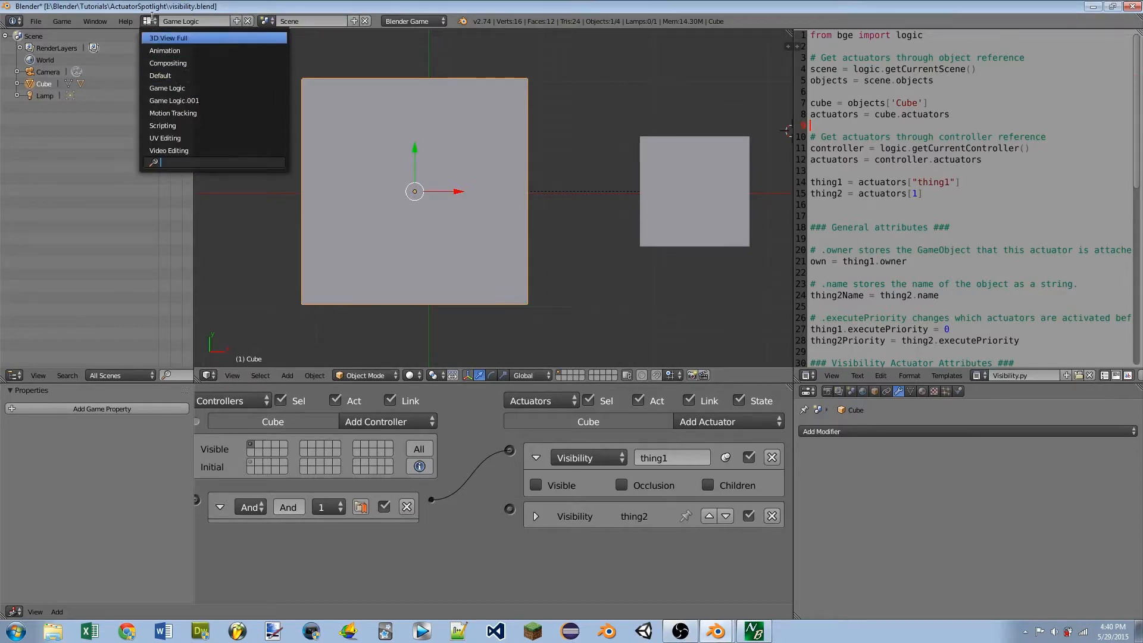
{"action": "mouse_move", "coordinate": [167, 87]}
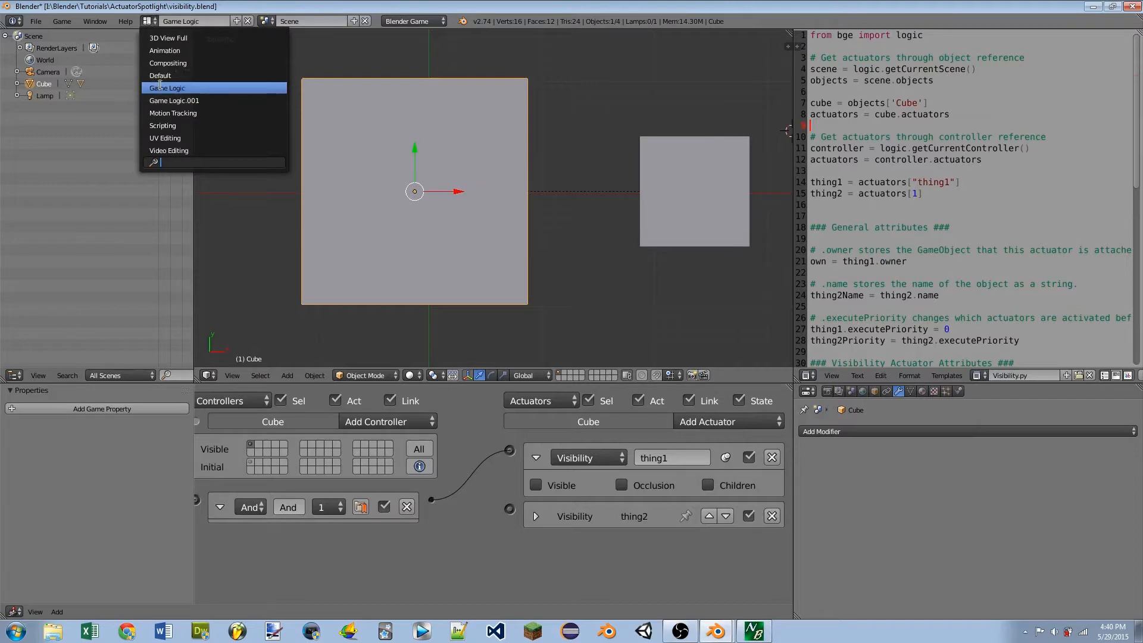
Step: Keep the Game Logic layout, inspect thing1's settings and types, and show the Cube's state panel
{"action": "left_click", "coordinate": [168, 87]}
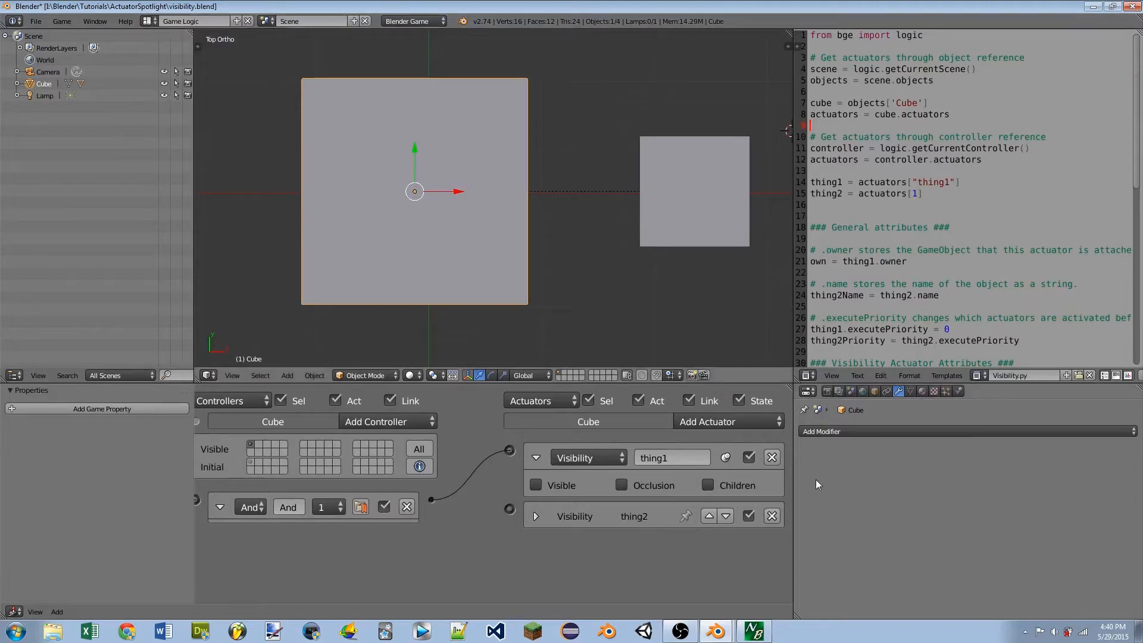
{"action": "mouse_move", "coordinate": [827, 481]}
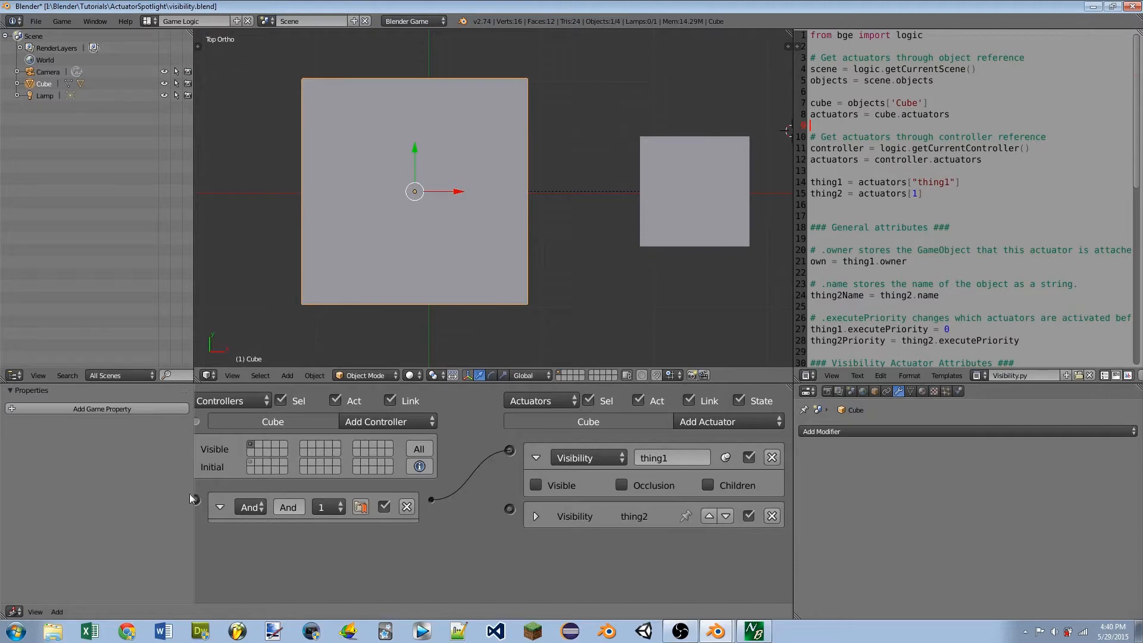
{"action": "mouse_move", "coordinate": [195, 279]}
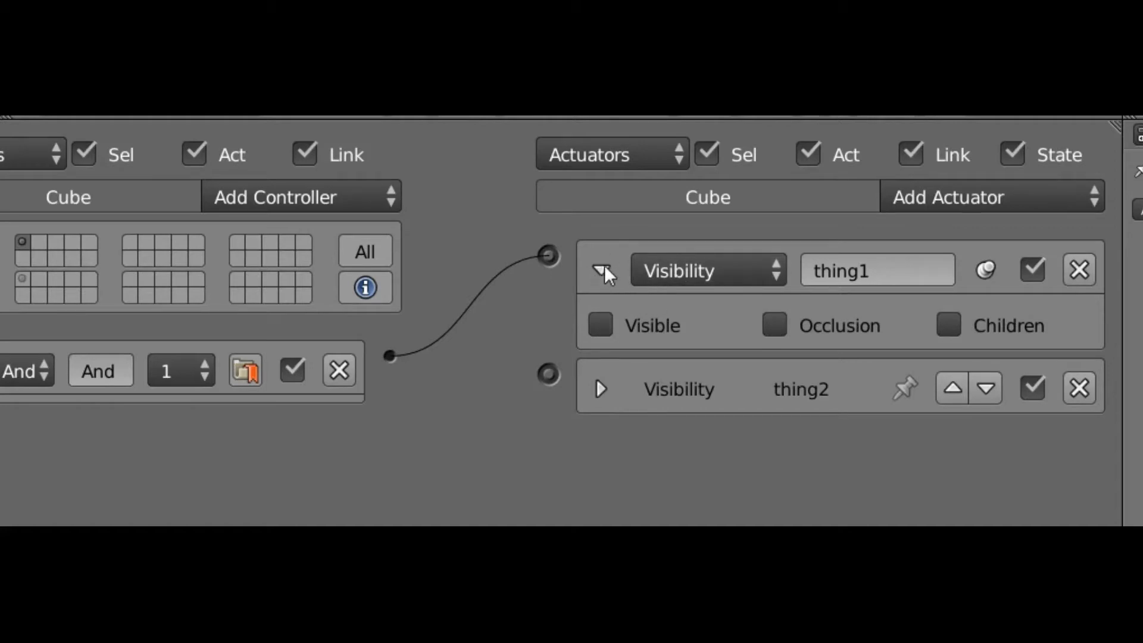
{"action": "mouse_move", "coordinate": [599, 272]}
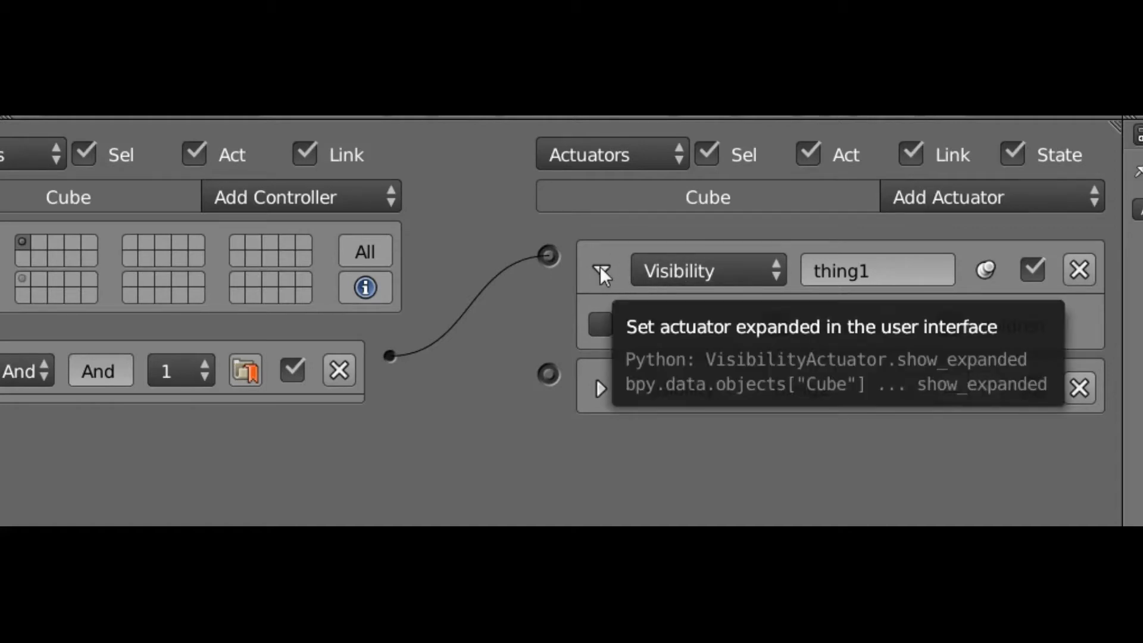
{"action": "left_click", "coordinate": [600, 270]}
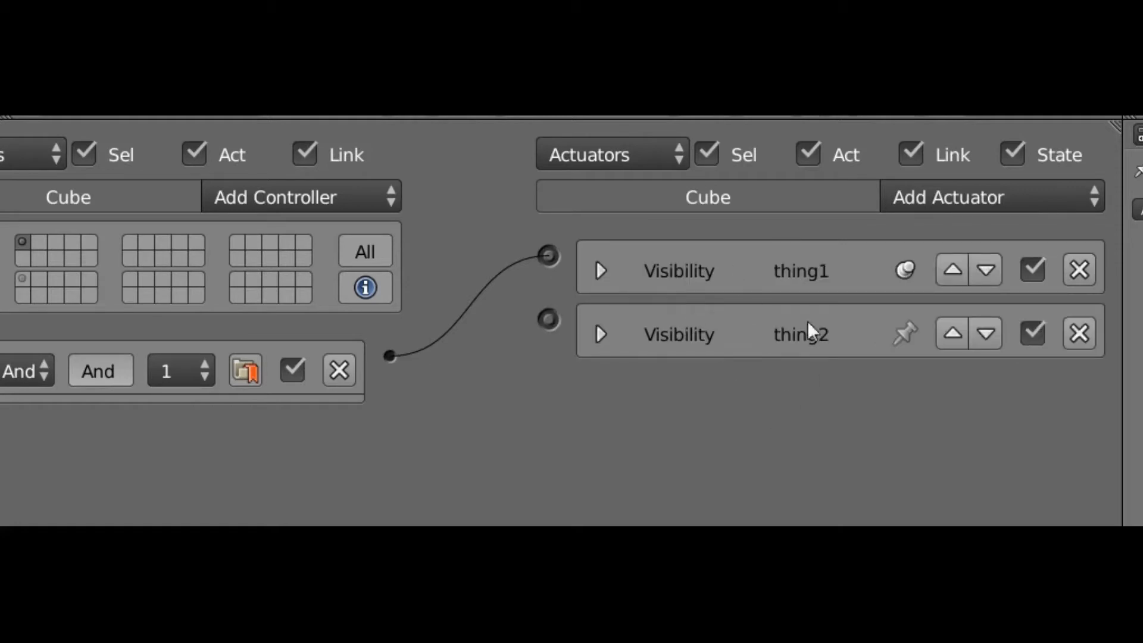
{"action": "left_click", "coordinate": [600, 270]}
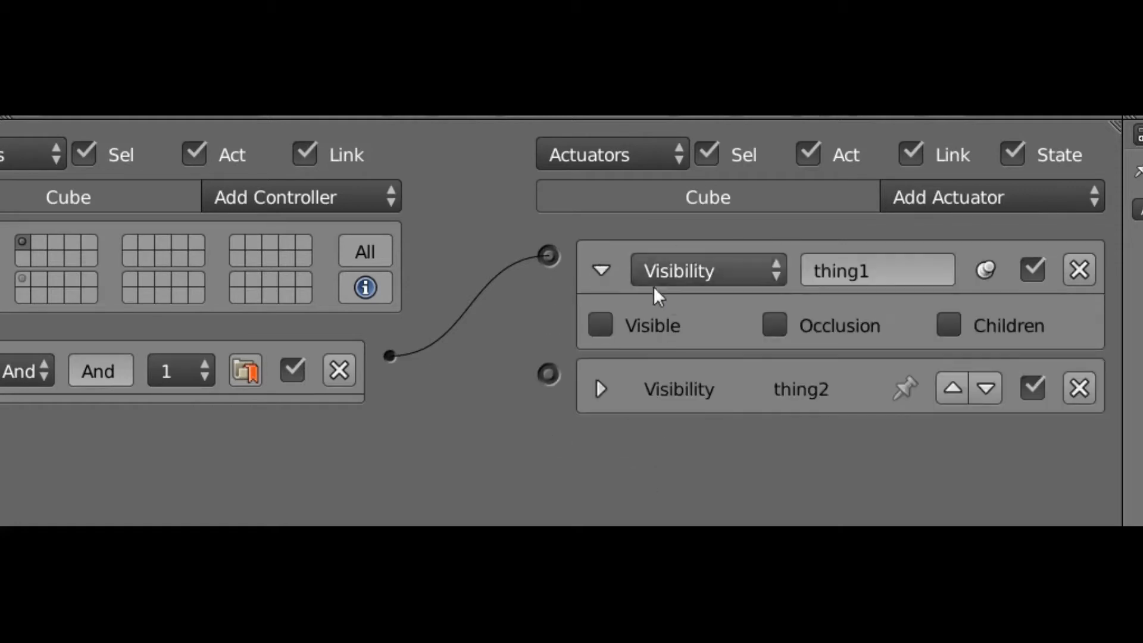
{"action": "left_click", "coordinate": [707, 271]}
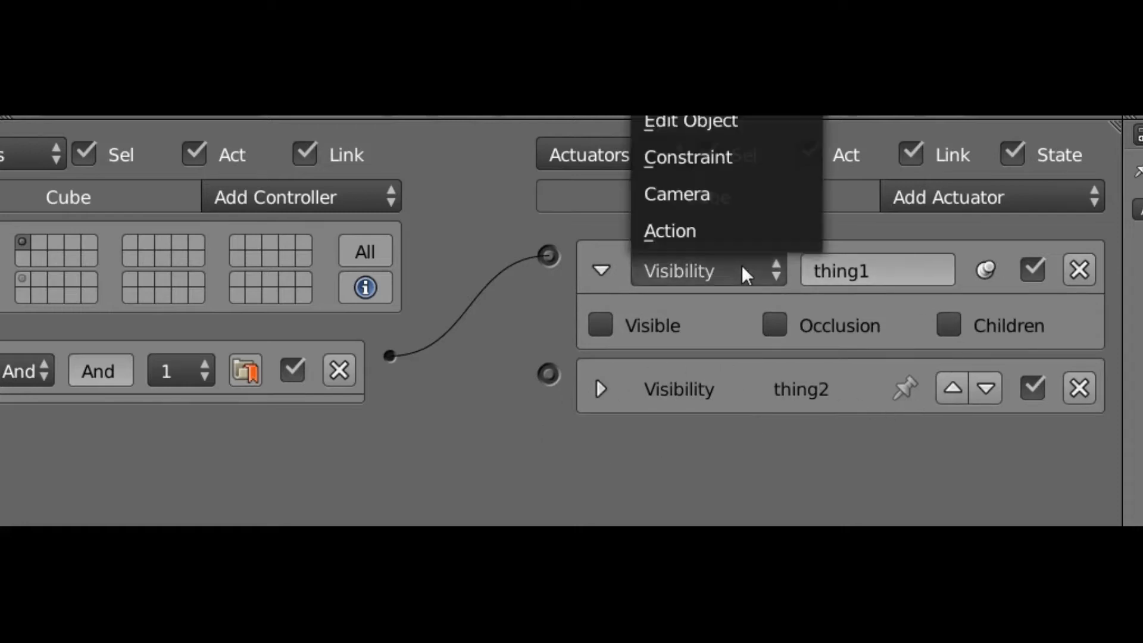
{"action": "mouse_move", "coordinate": [733, 237]}
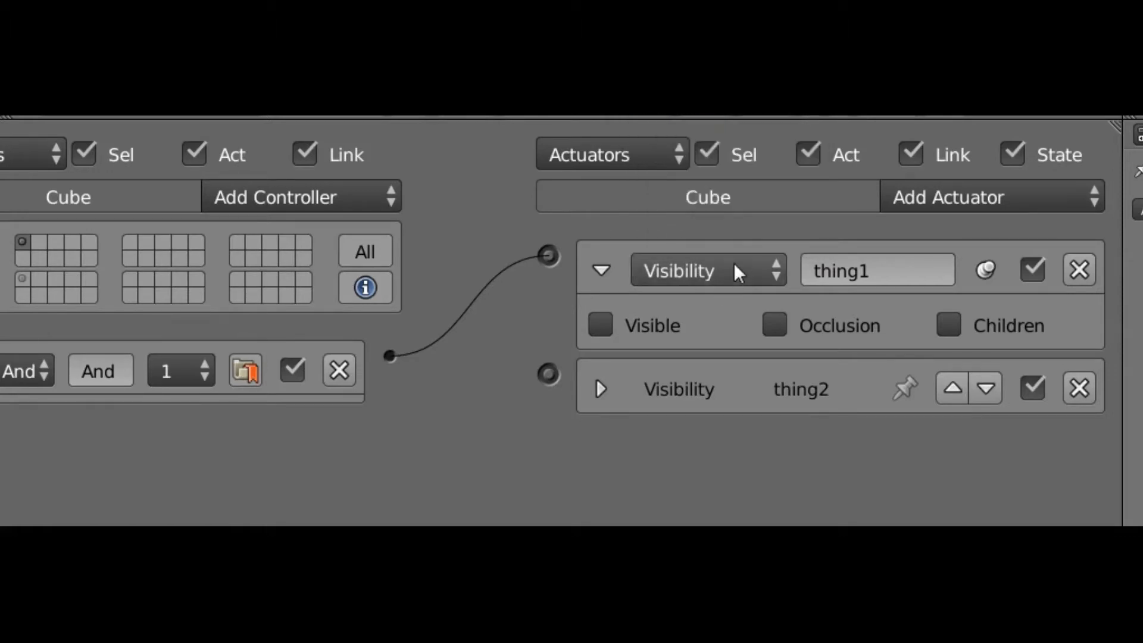
{"action": "left_click", "coordinate": [878, 270]}
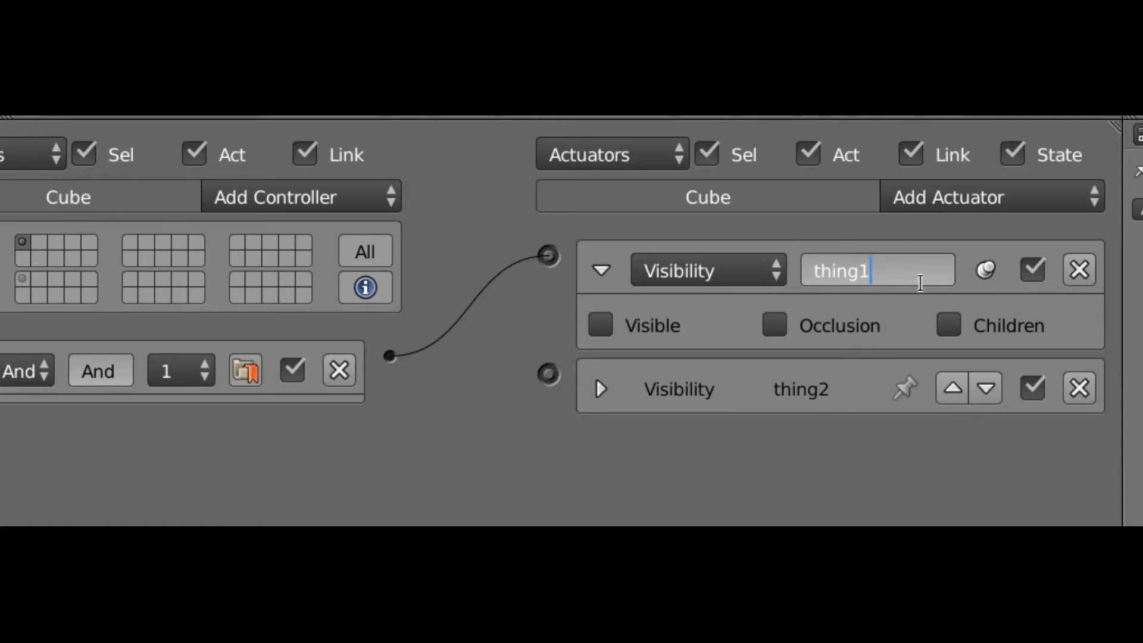
{"action": "mouse_move", "coordinate": [984, 263]}
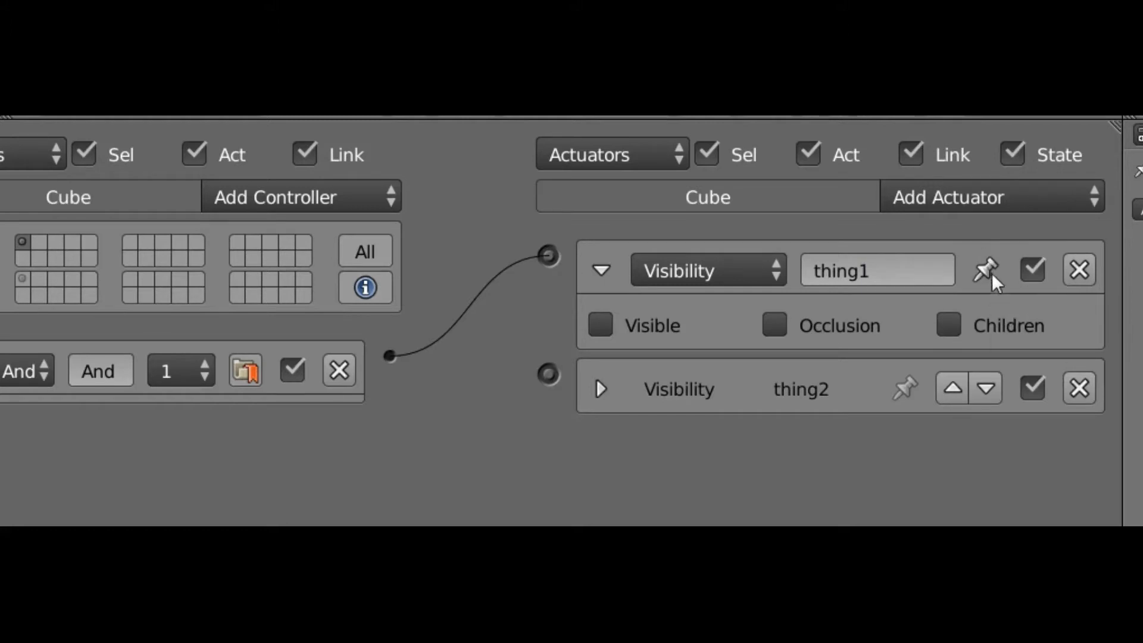
{"action": "mouse_move", "coordinate": [744, 244]}
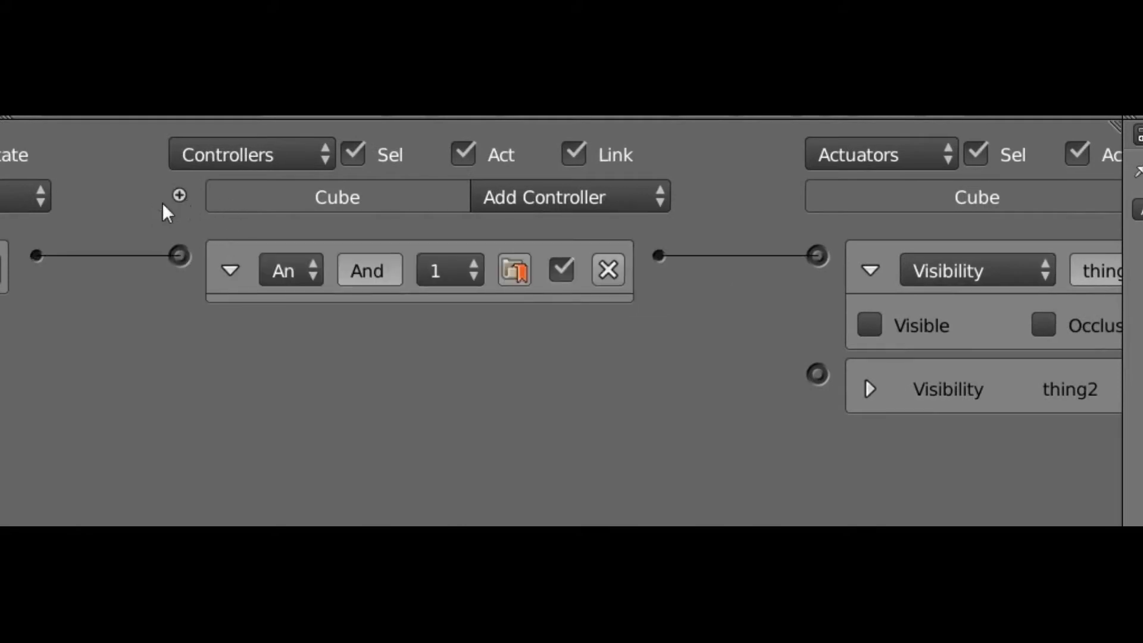
{"action": "mouse_move", "coordinate": [179, 201]}
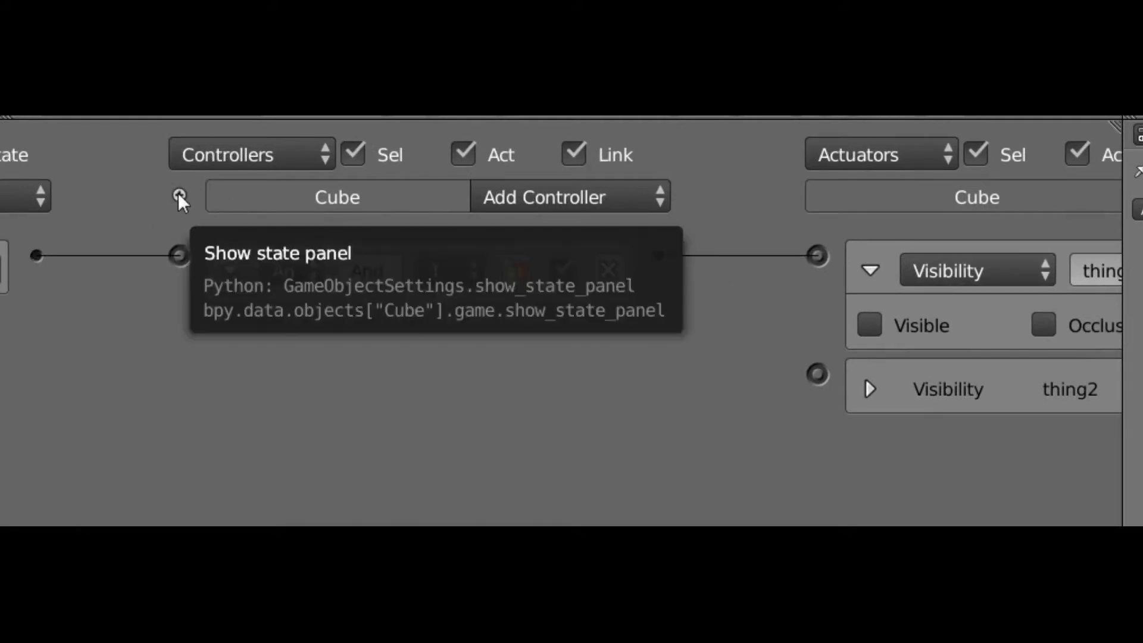
{"action": "left_click", "coordinate": [181, 199]}
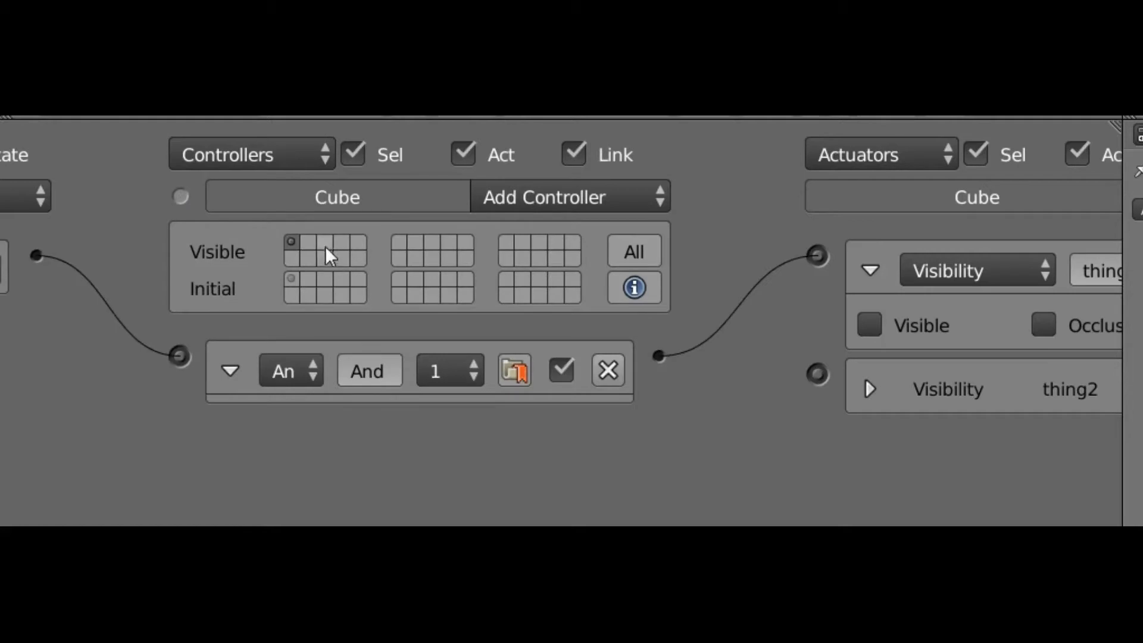
{"action": "mouse_move", "coordinate": [314, 251]}
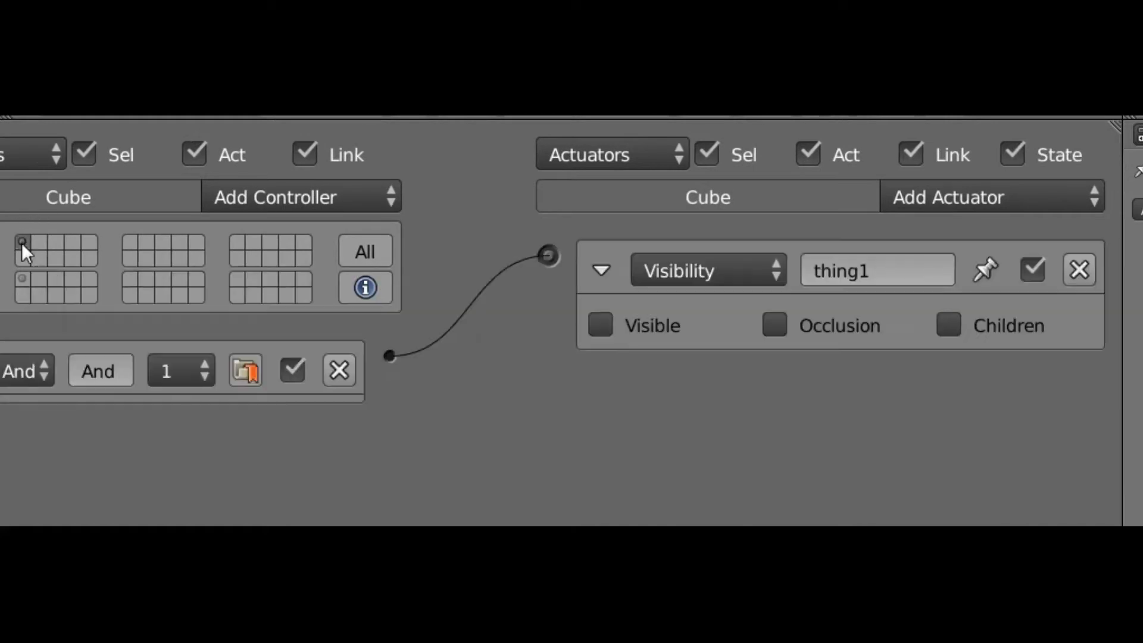
{"action": "mouse_move", "coordinate": [986, 269]}
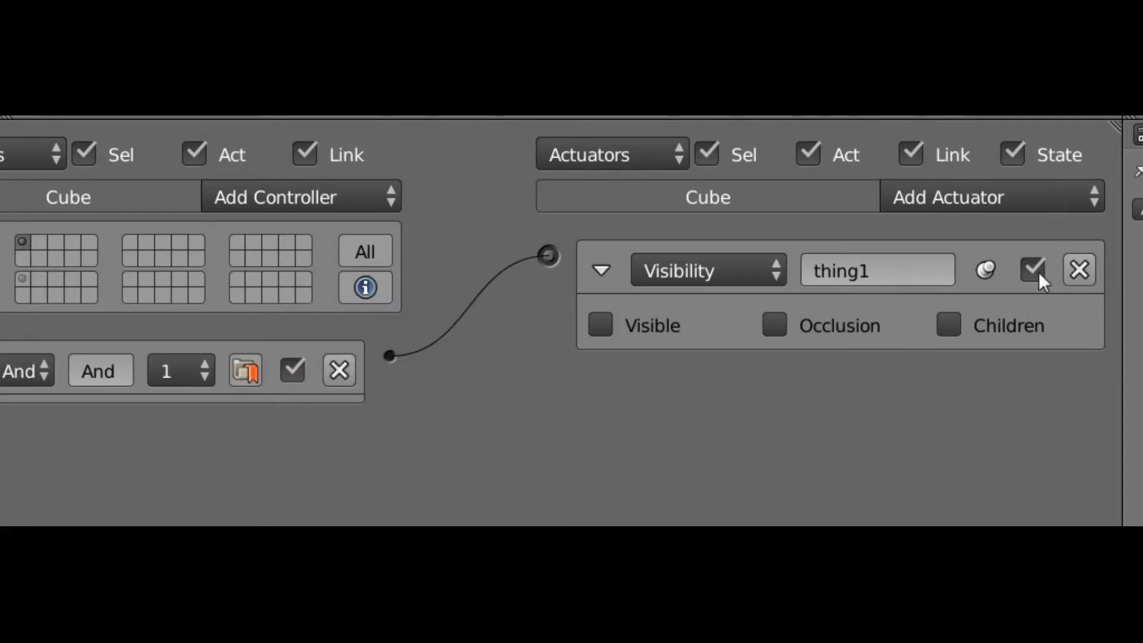
{"action": "left_click", "coordinate": [1032, 270]}
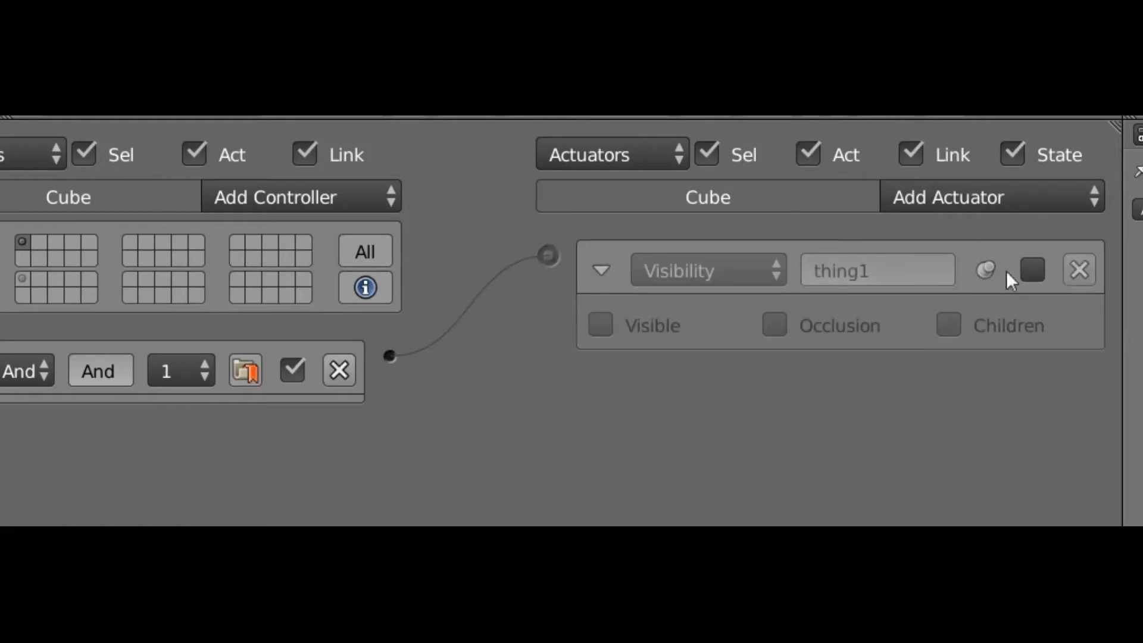
{"action": "left_click", "coordinate": [1032, 270]}
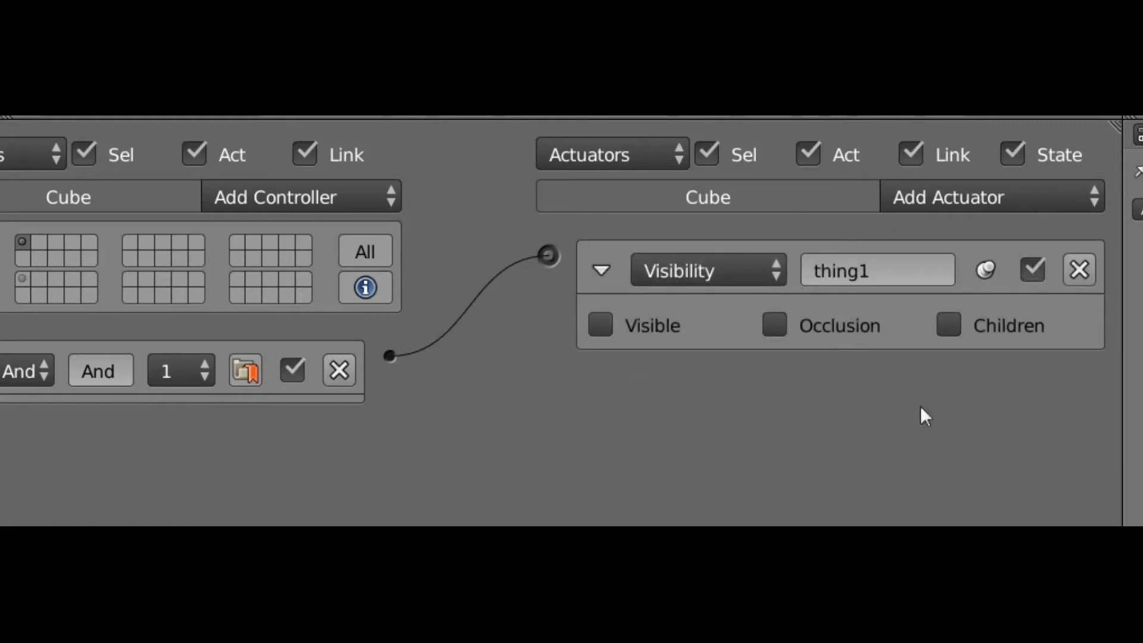
{"action": "mouse_move", "coordinate": [589, 366]}
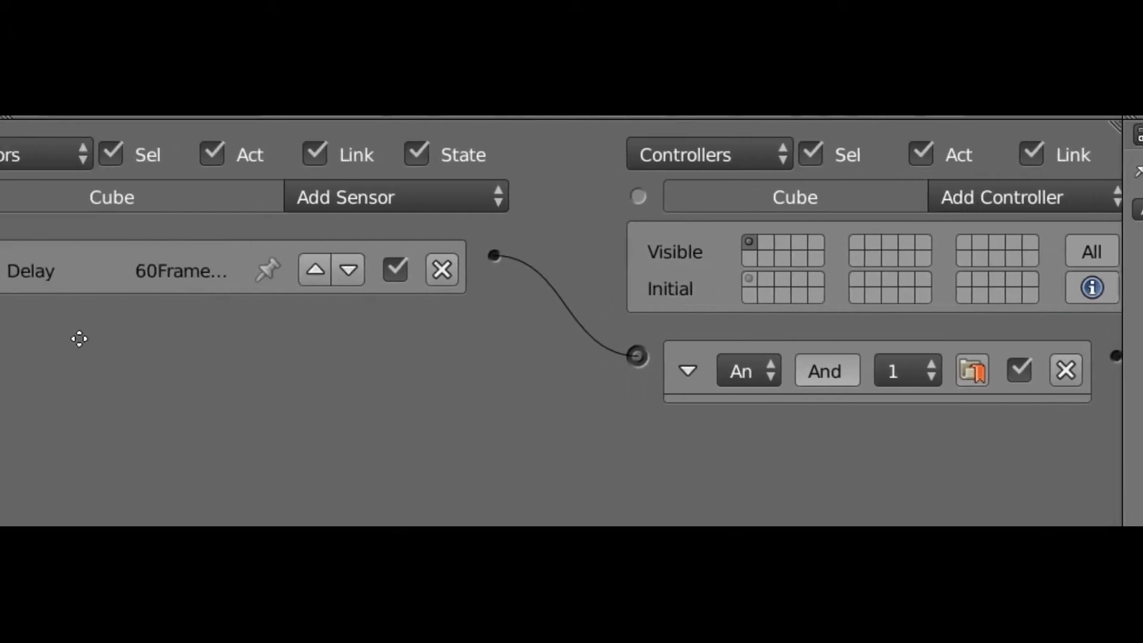
{"action": "left_click", "coordinate": [40, 269]}
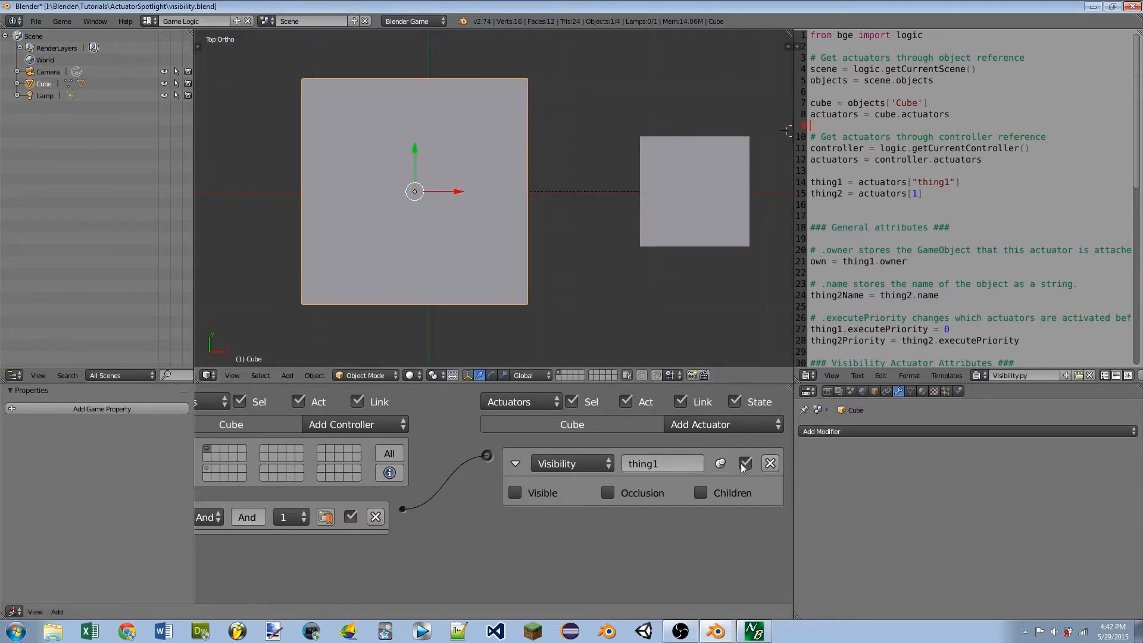
{"action": "left_click", "coordinate": [745, 463]}
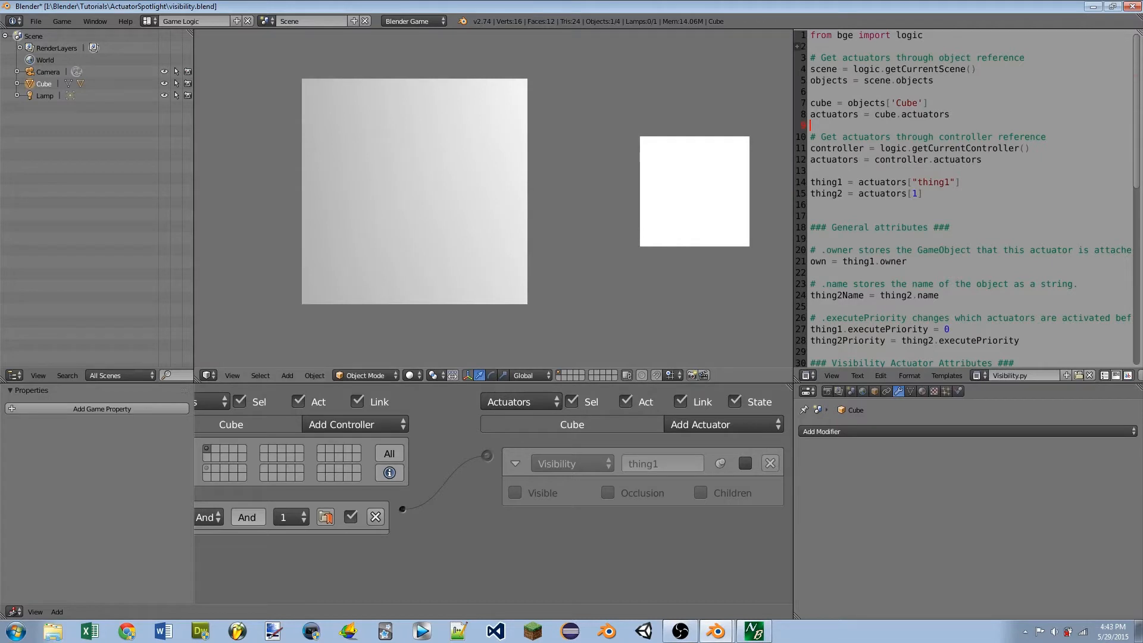
{"action": "key", "text": "KP_7"}
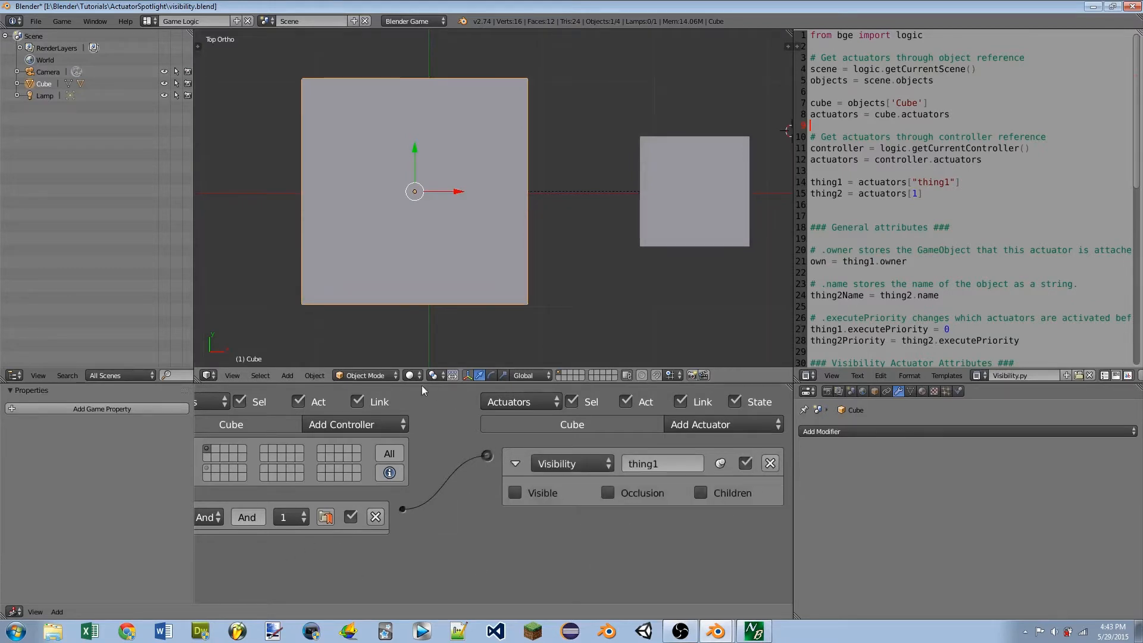
{"action": "mouse_move", "coordinate": [339, 315]}
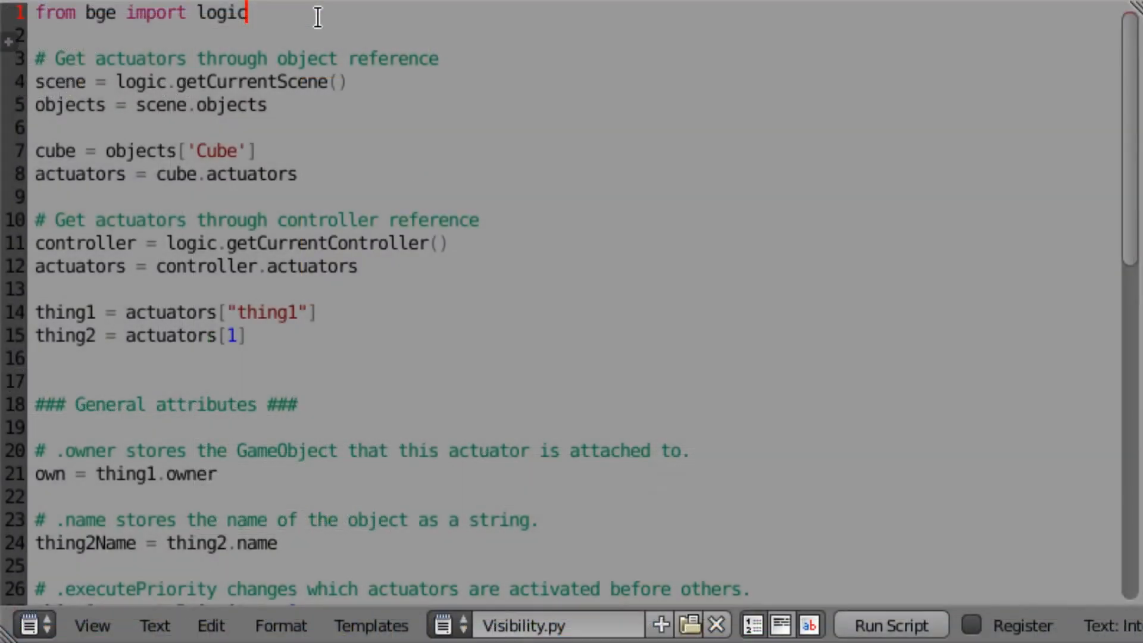
{"action": "mouse_move", "coordinate": [470, 110]}
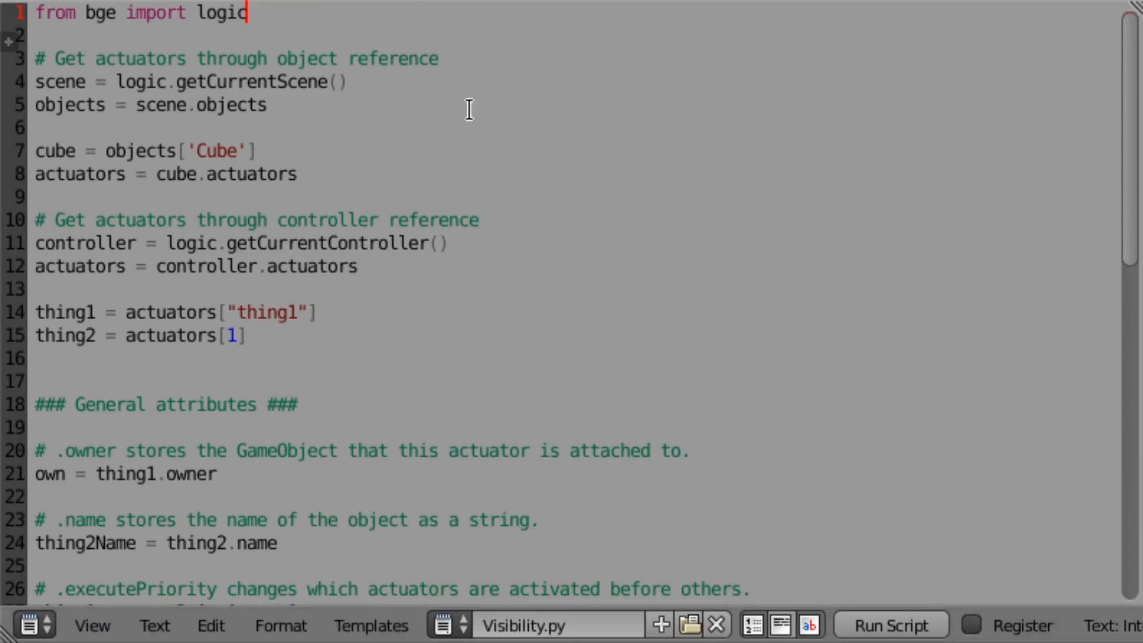
{"action": "scroll", "scroll_direction": "down", "scroll_amount": 3}
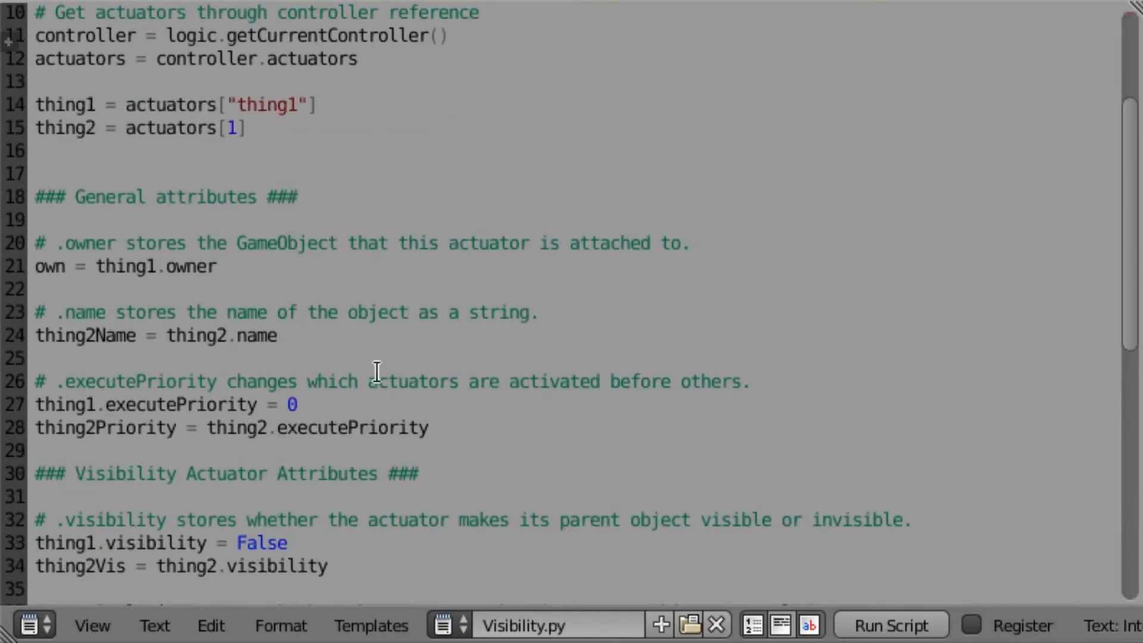
{"action": "scroll", "scroll_direction": "down", "scroll_amount": 3}
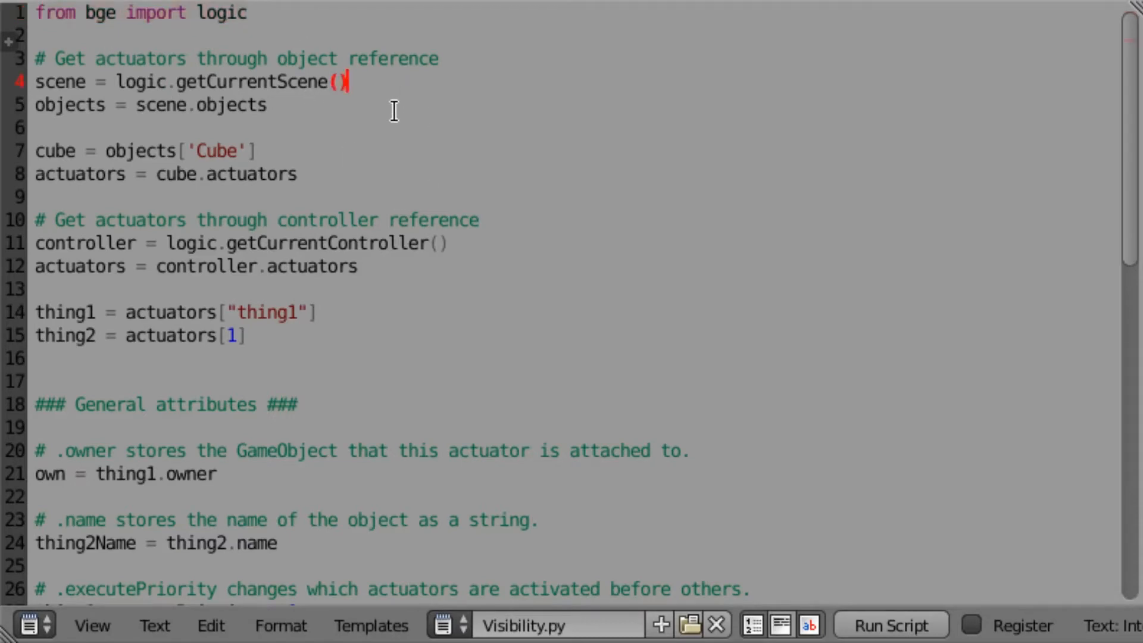
{"action": "mouse_move", "coordinate": [388, 332]}
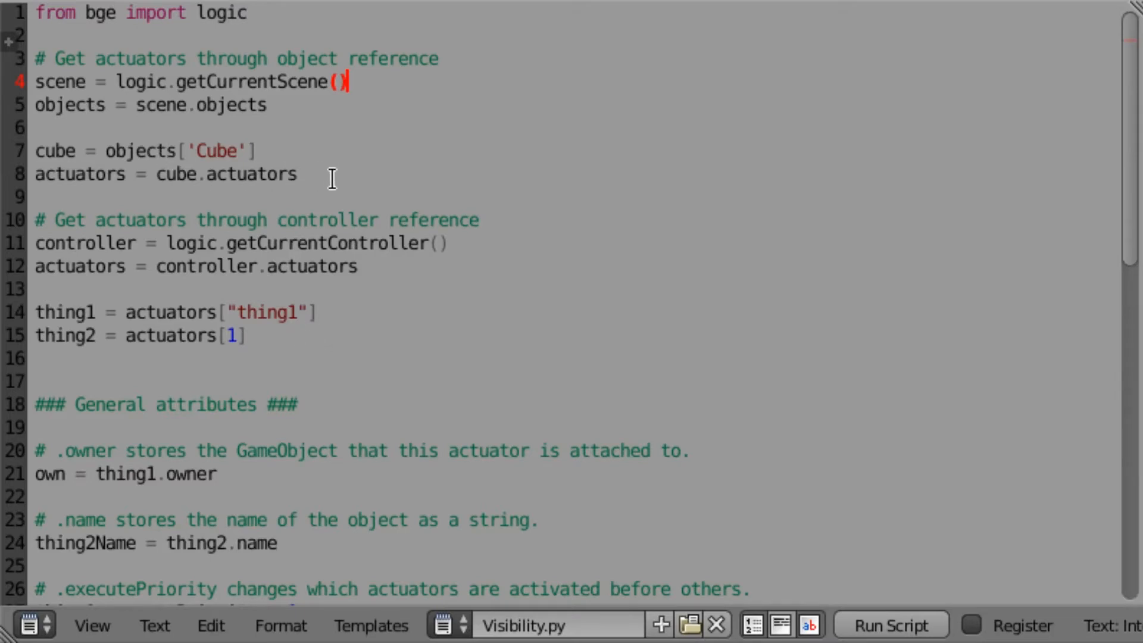
{"action": "mouse_move", "coordinate": [29, 211]}
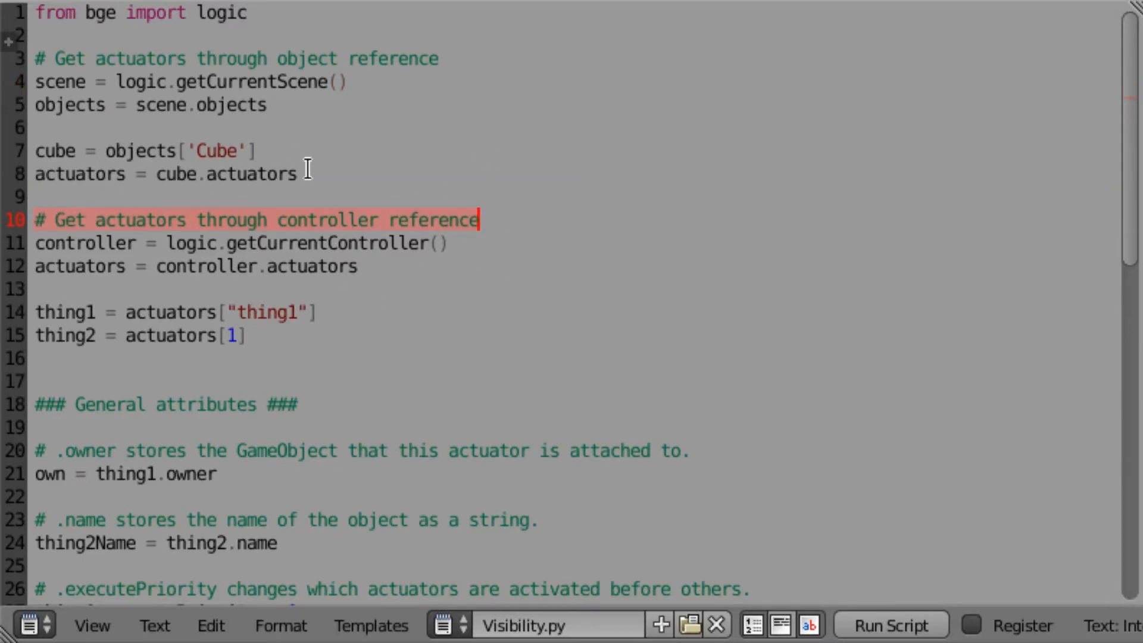
{"action": "left_click_drag", "start_coordinate": [306, 173], "coordinate": [39, 58]}
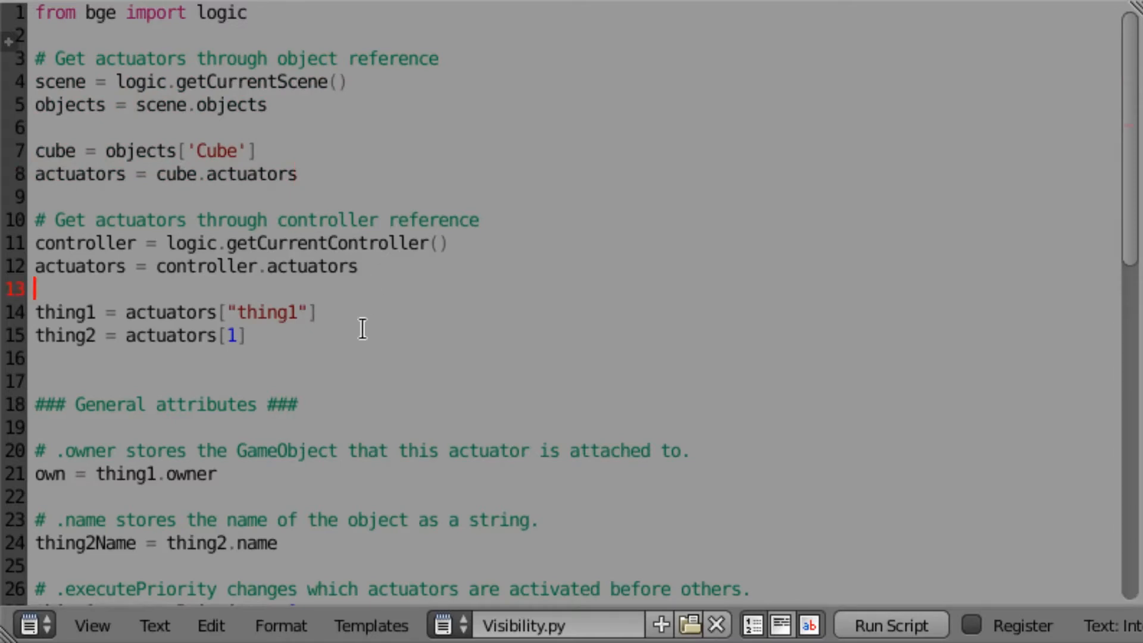
{"action": "scroll", "scroll_direction": "down", "scroll_amount": 3}
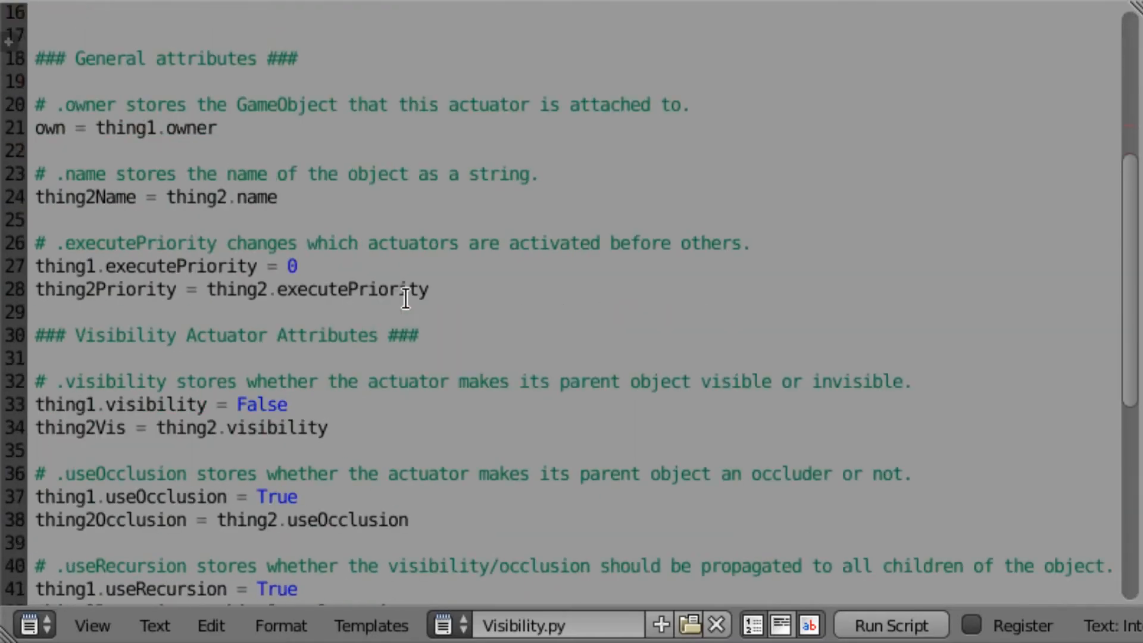
{"action": "scroll", "scroll_direction": "down", "scroll_amount": 3}
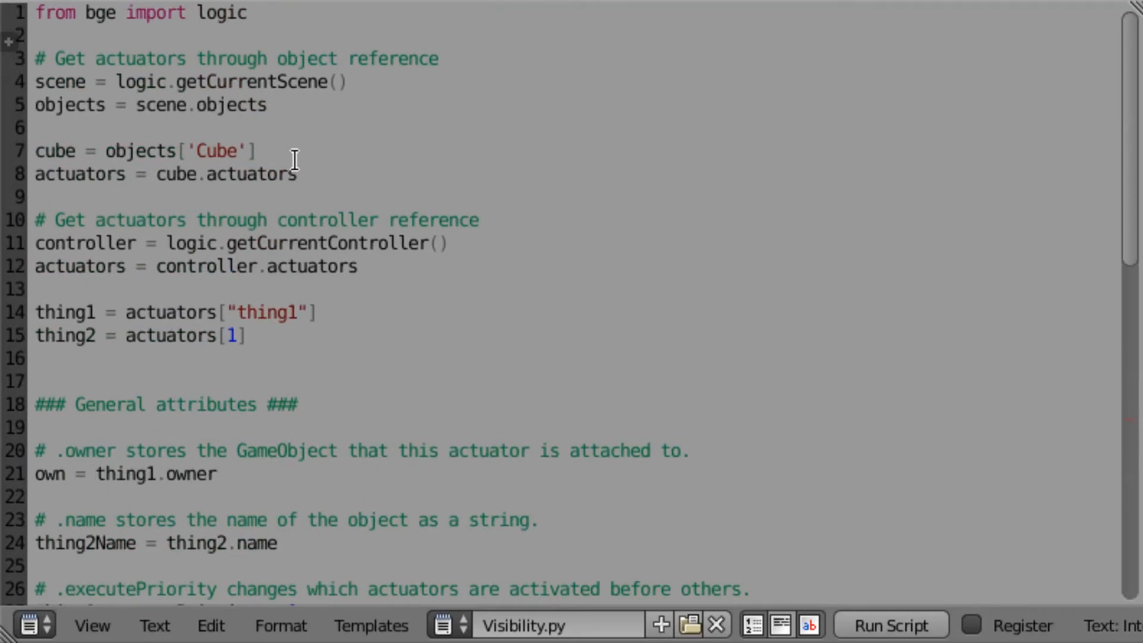
{"action": "left_click", "coordinate": [299, 175]}
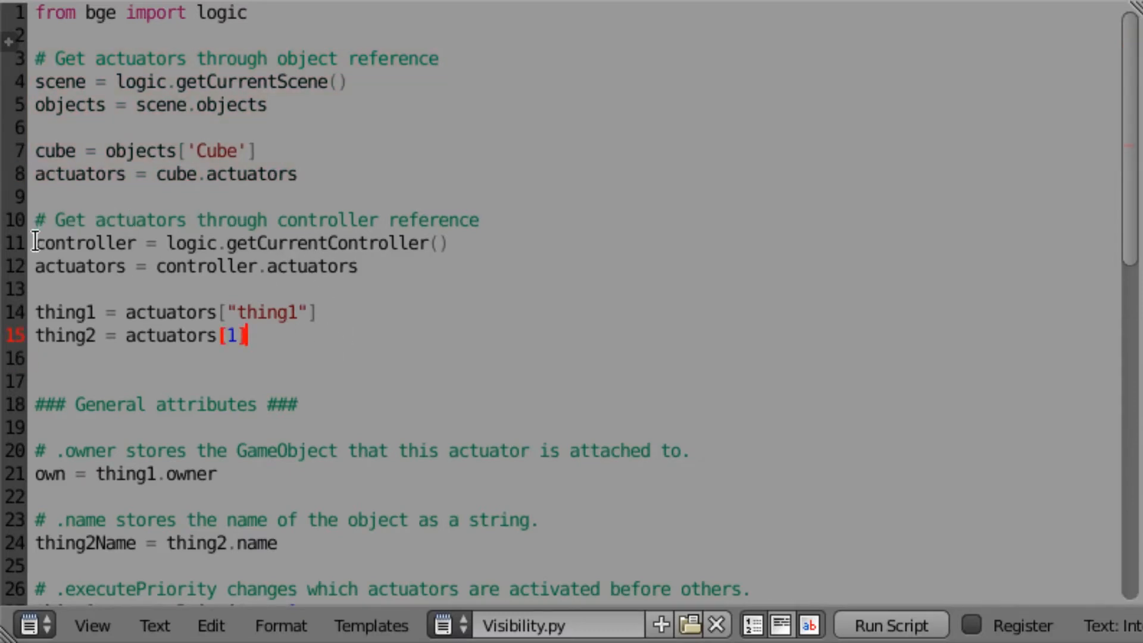
{"action": "double_click", "coordinate": [85, 243]}
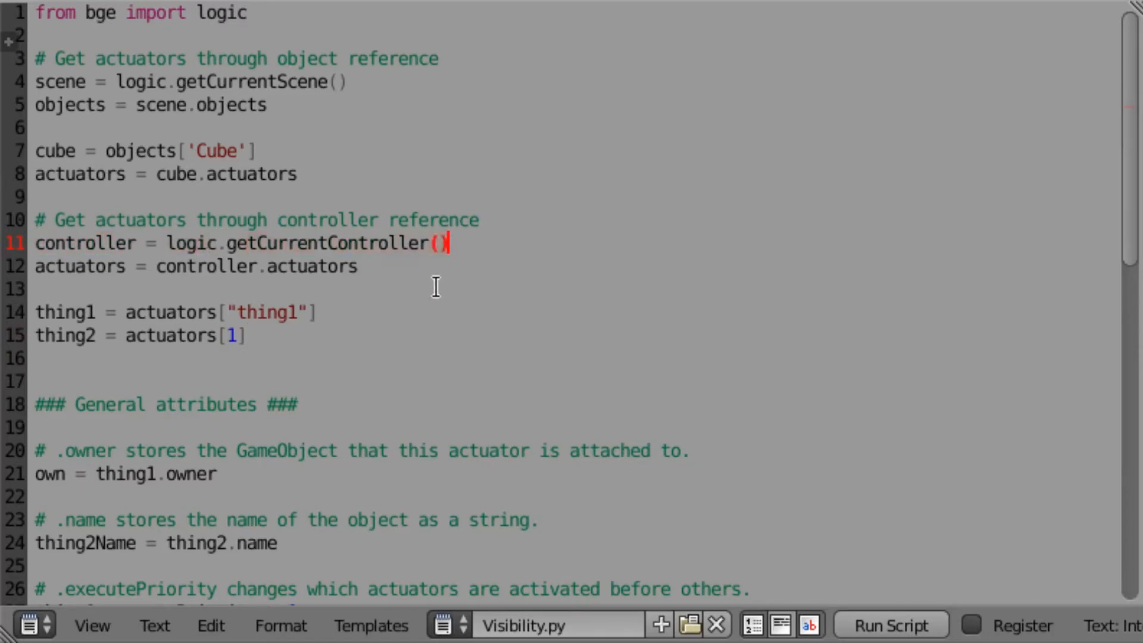
{"action": "mouse_move", "coordinate": [39, 264]}
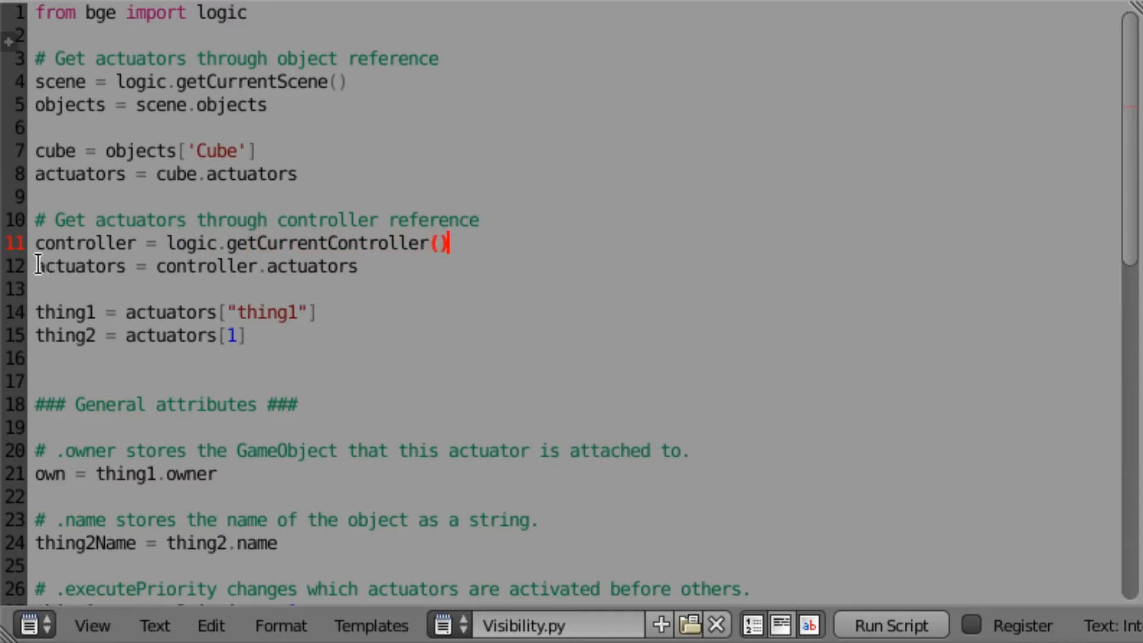
{"action": "double_click", "coordinate": [79, 266]}
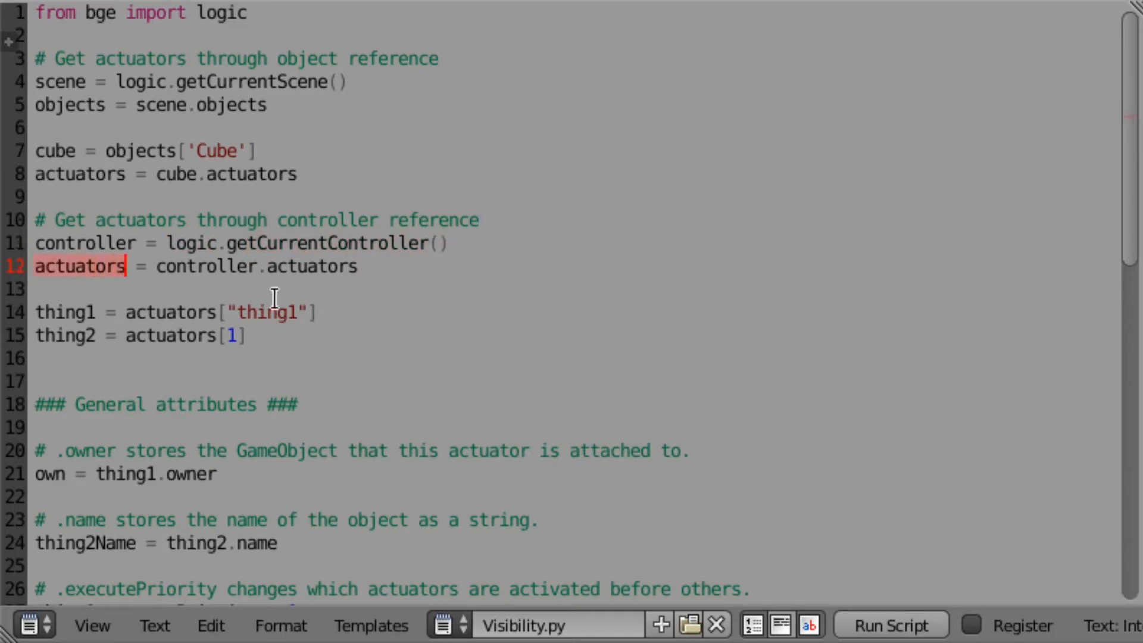
{"action": "mouse_move", "coordinate": [283, 243]}
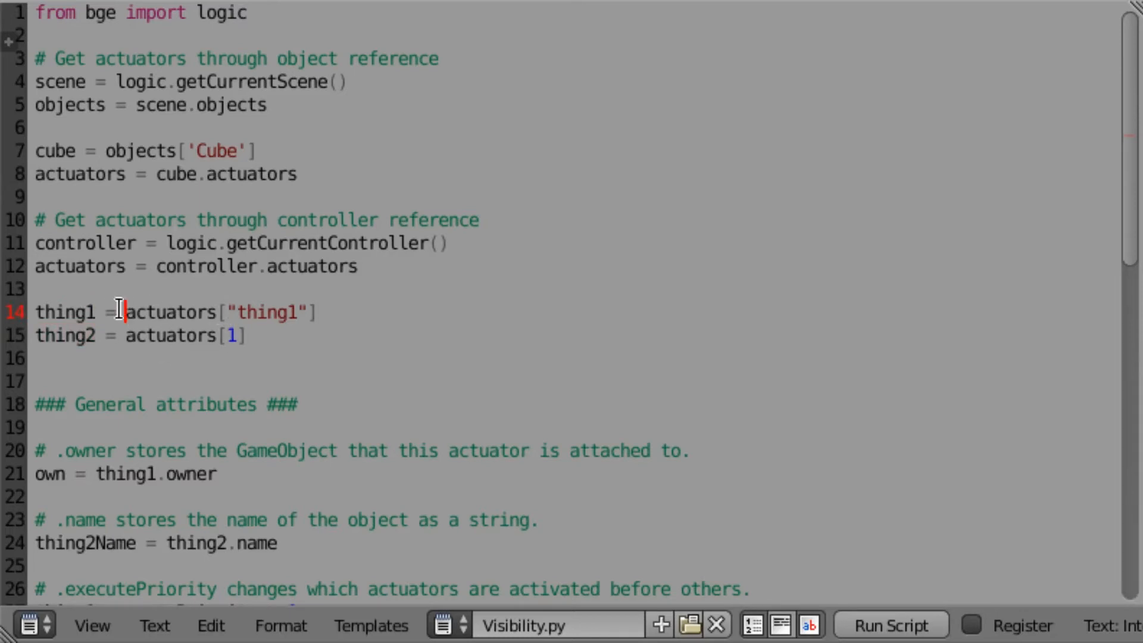
{"action": "left_click_drag", "start_coordinate": [121, 312], "coordinate": [246, 336]}
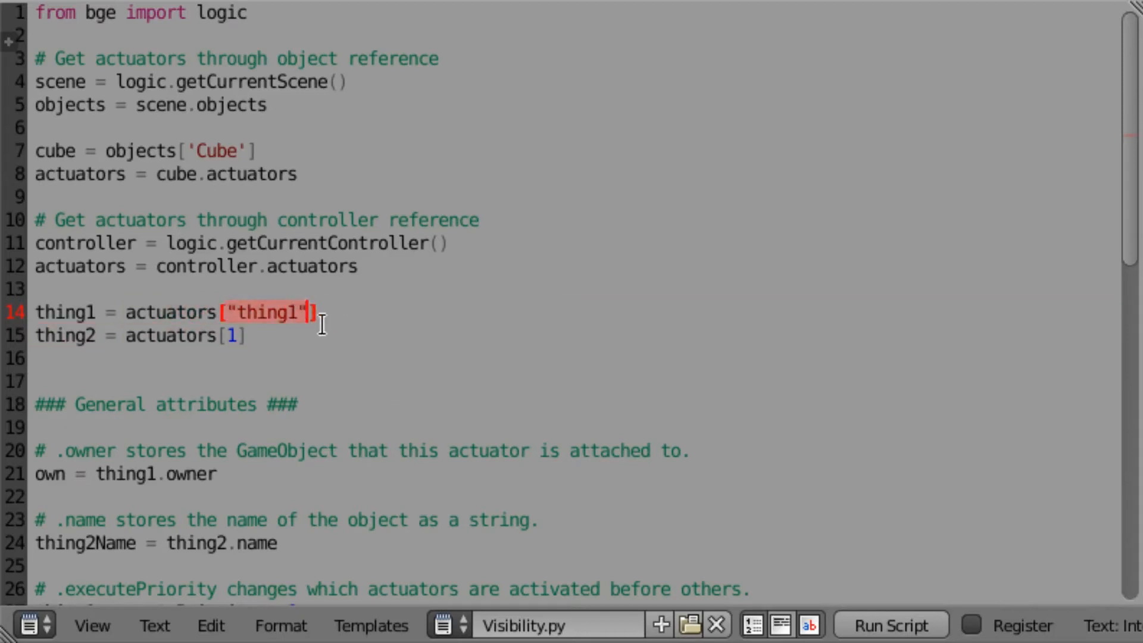
{"action": "mouse_move", "coordinate": [244, 302]}
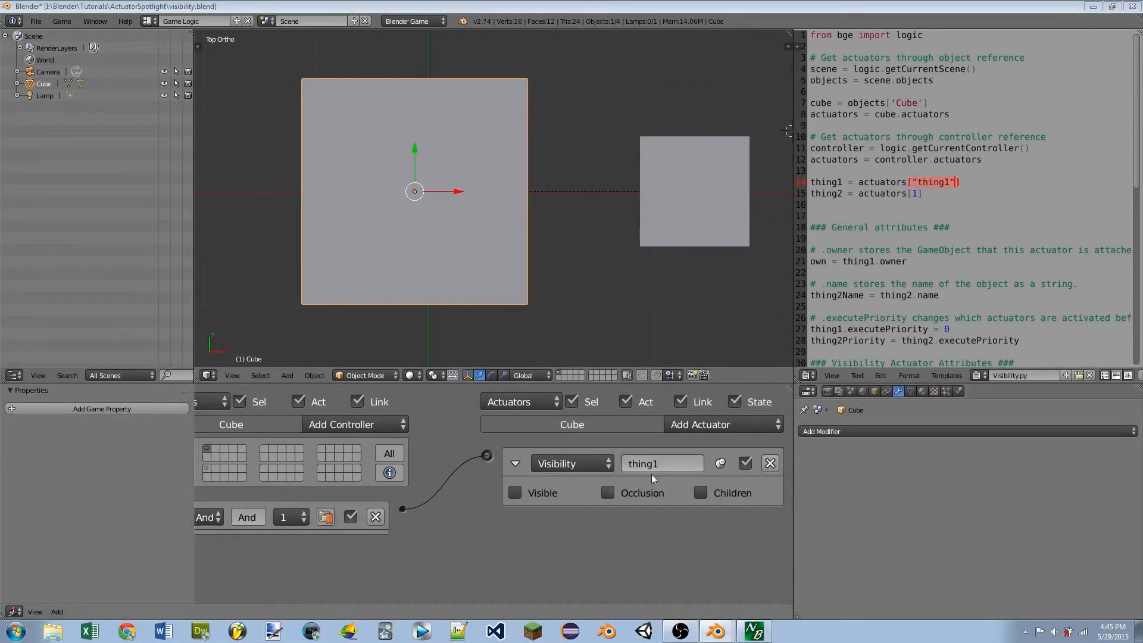
{"action": "mouse_move", "coordinate": [290, 475]}
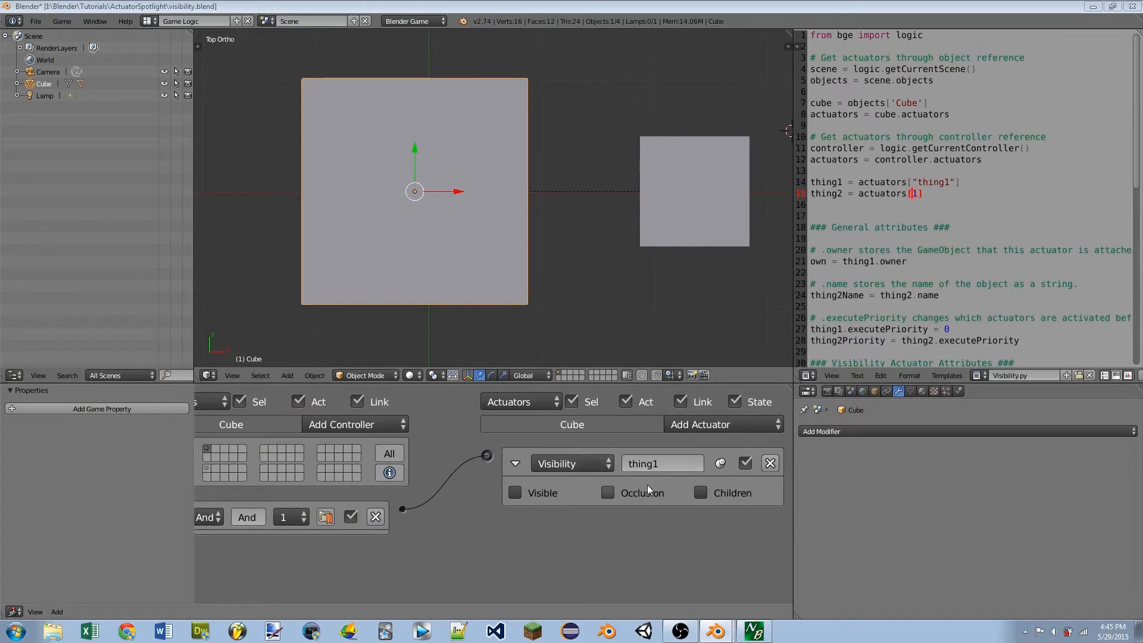
{"action": "mouse_move", "coordinate": [580, 558]}
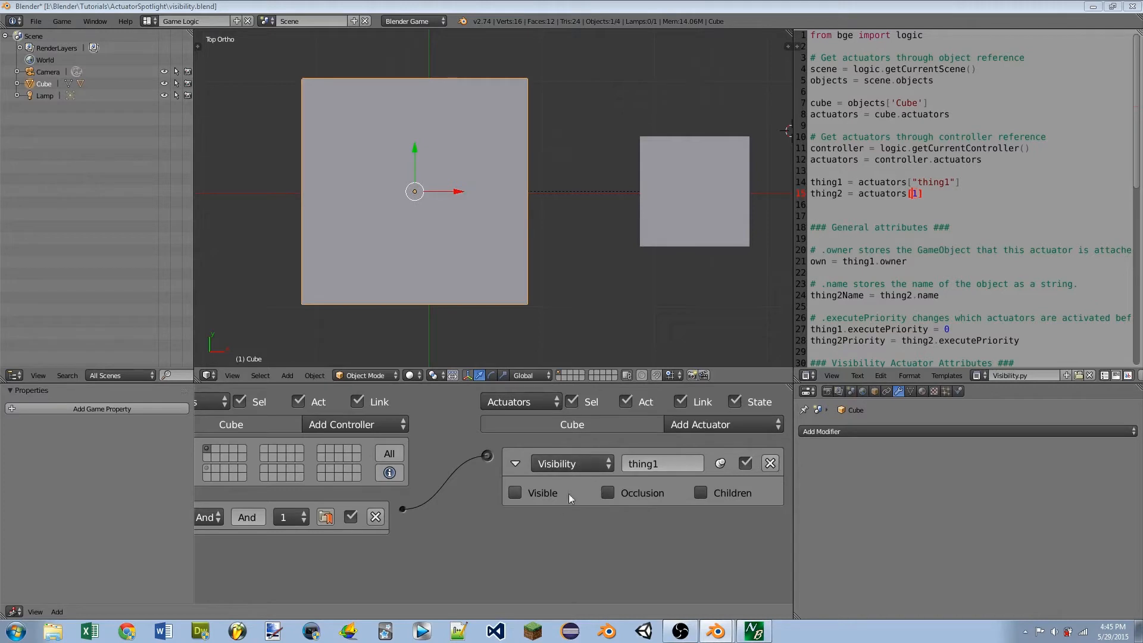
{"action": "left_click", "coordinate": [700, 424]}
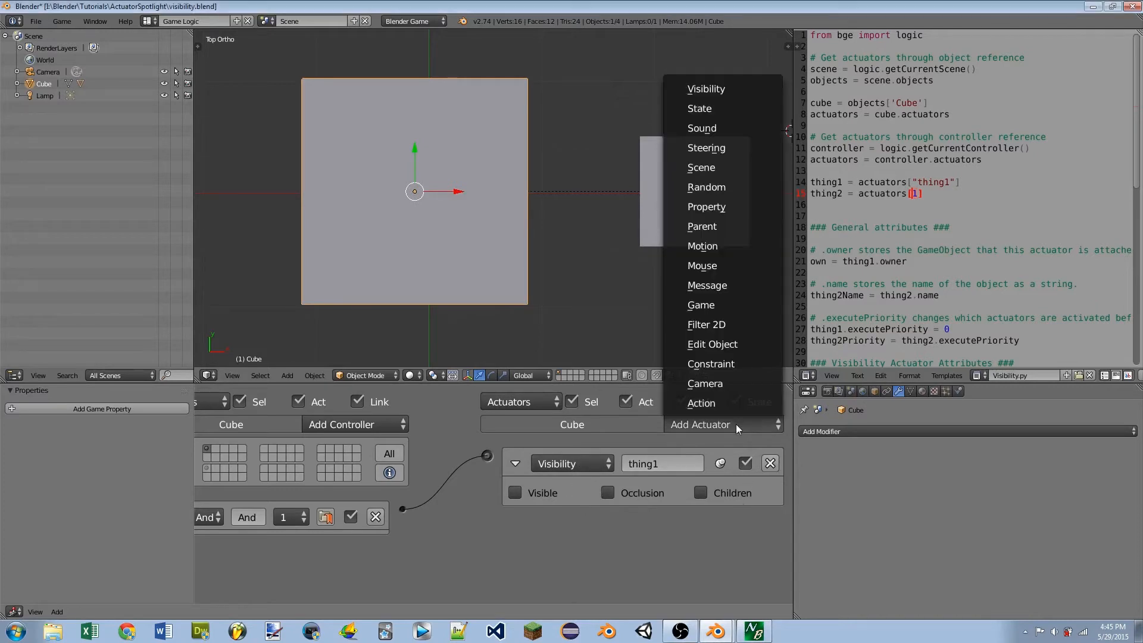
{"action": "mouse_move", "coordinate": [705, 186]}
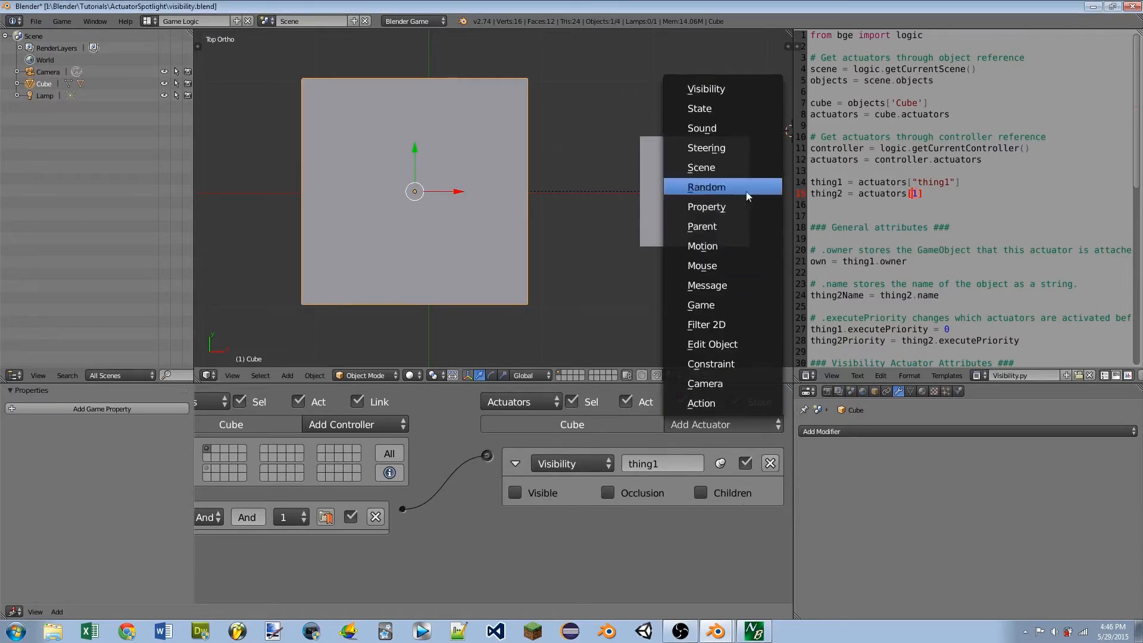
{"action": "left_click", "coordinate": [705, 88]}
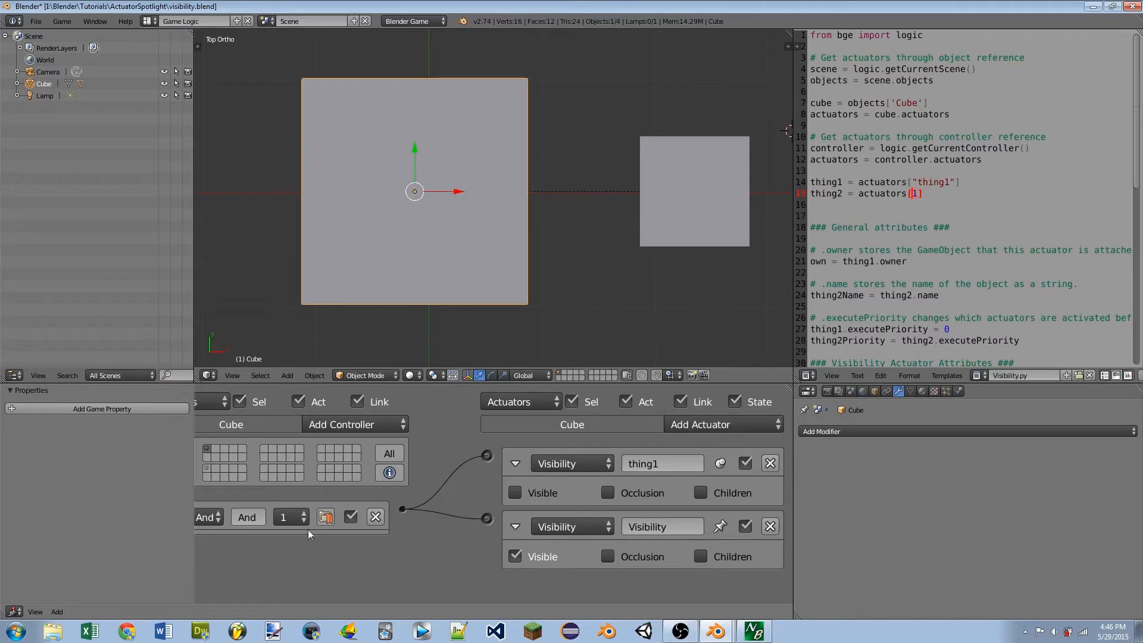
{"action": "left_click", "coordinate": [662, 526]}
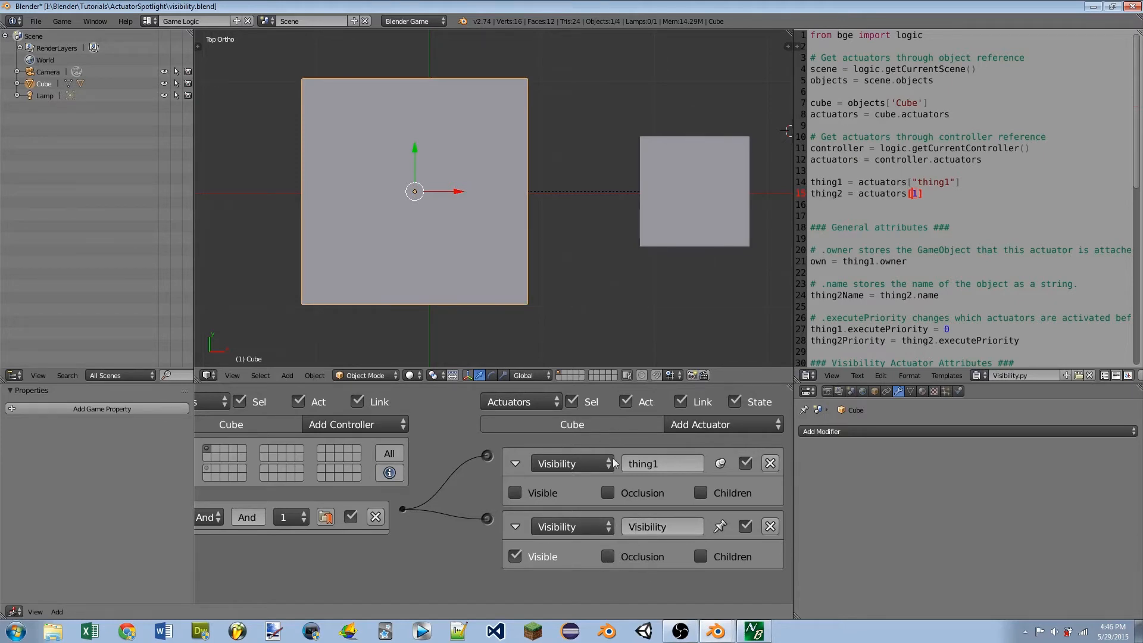
{"action": "mouse_move", "coordinate": [627, 478]}
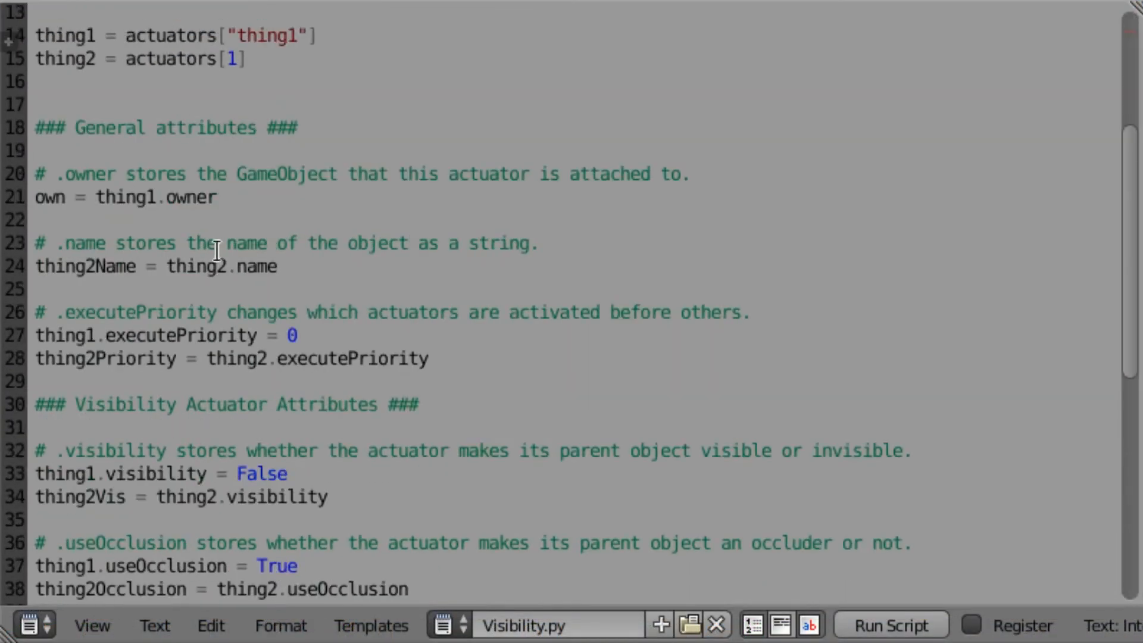
Step: Scroll down through the general attributes section of Visibility.py
{"action": "scroll", "scroll_direction": "down", "scroll_amount": 3}
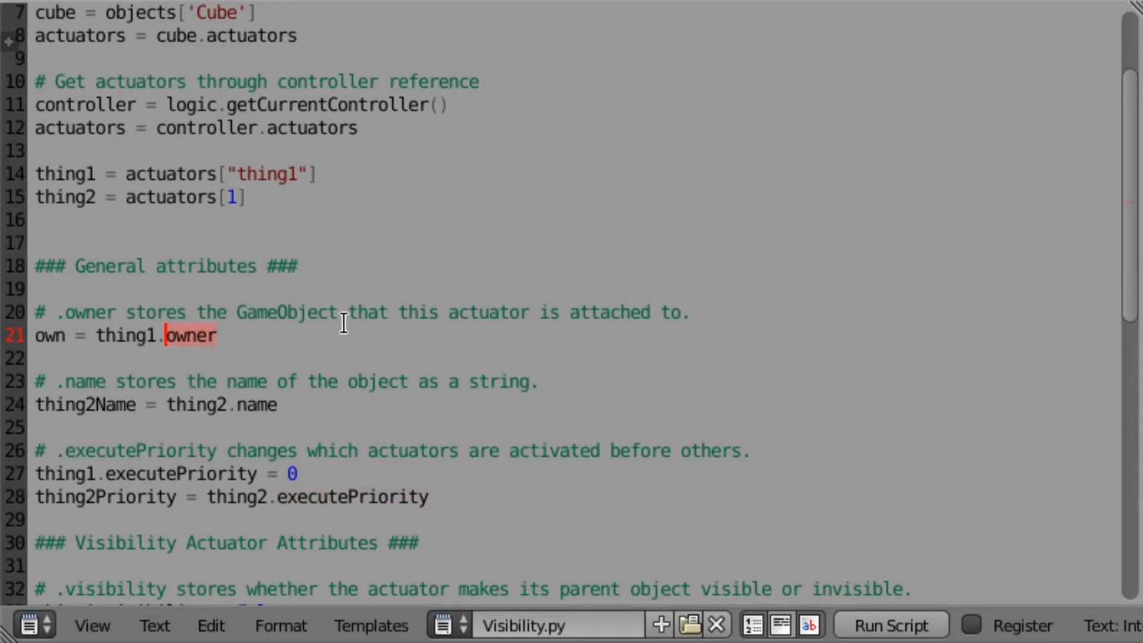
{"action": "mouse_move", "coordinate": [324, 312]}
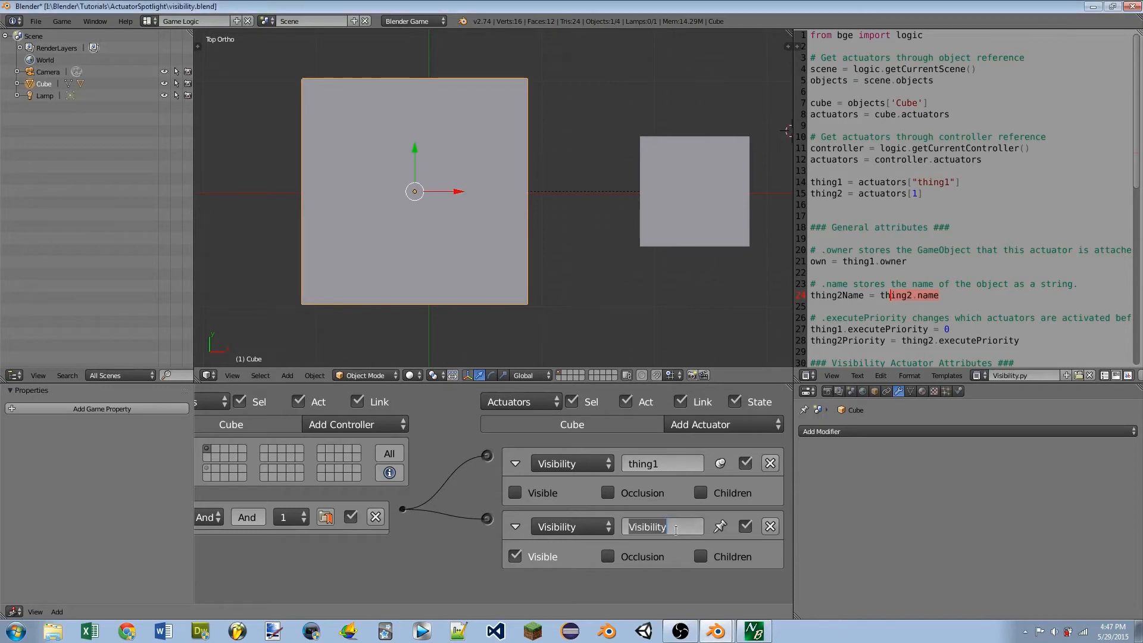
Step: Type 'thing' as the second Visibility actuator's new name
{"action": "type", "text": "thing"}
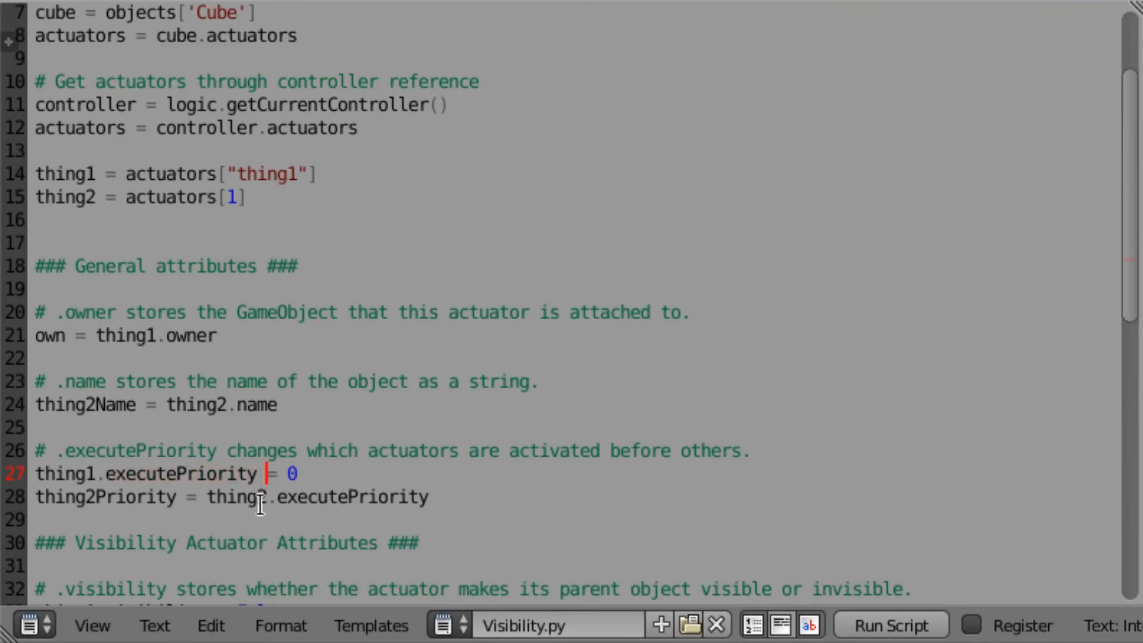
{"action": "mouse_move", "coordinate": [662, 493]}
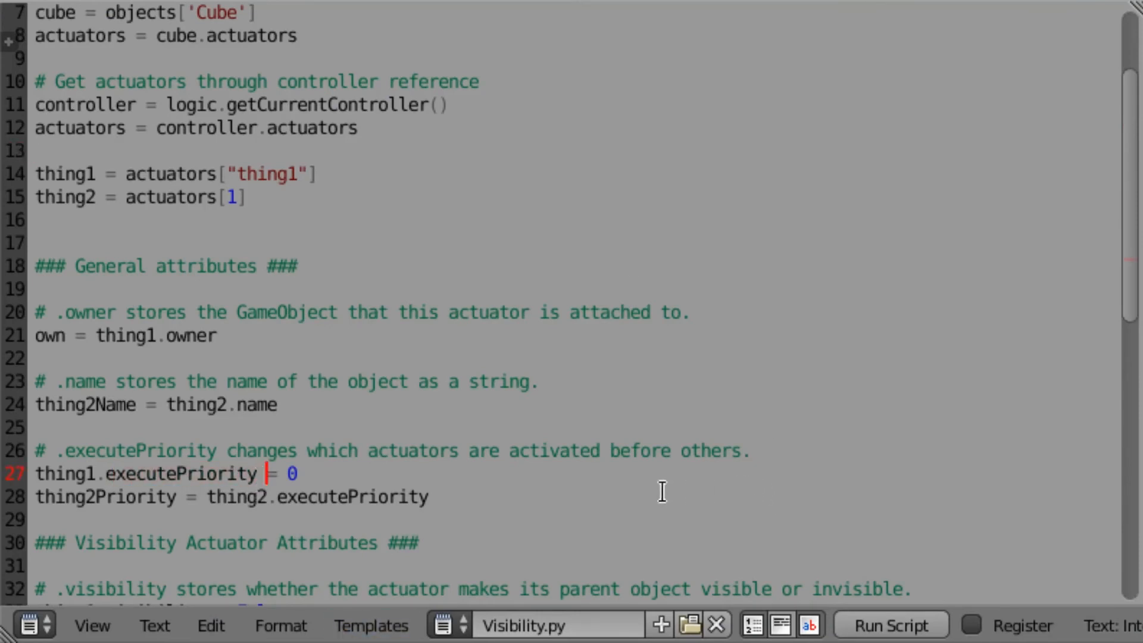
{"action": "mouse_move", "coordinate": [434, 364]}
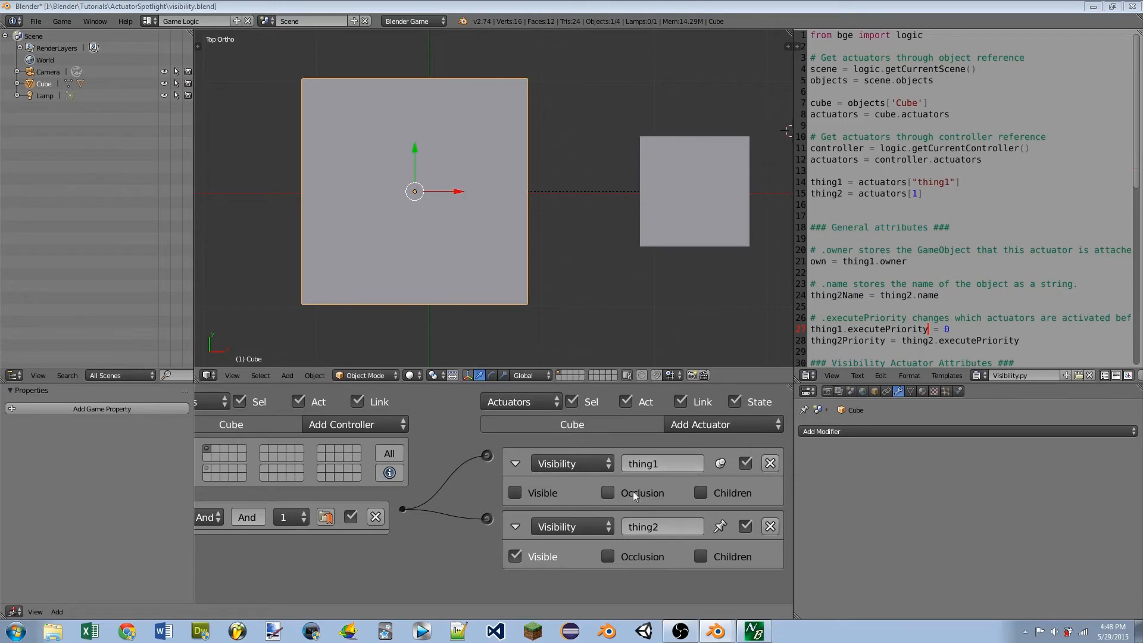
{"action": "mouse_move", "coordinate": [625, 532]}
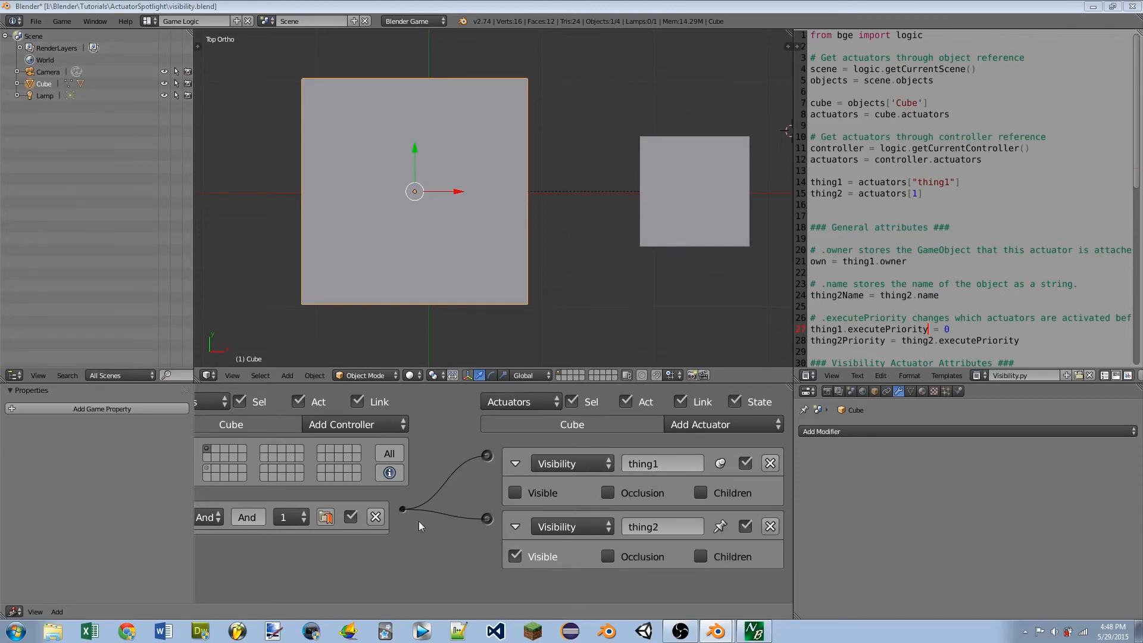
{"action": "mouse_move", "coordinate": [102, 409]}
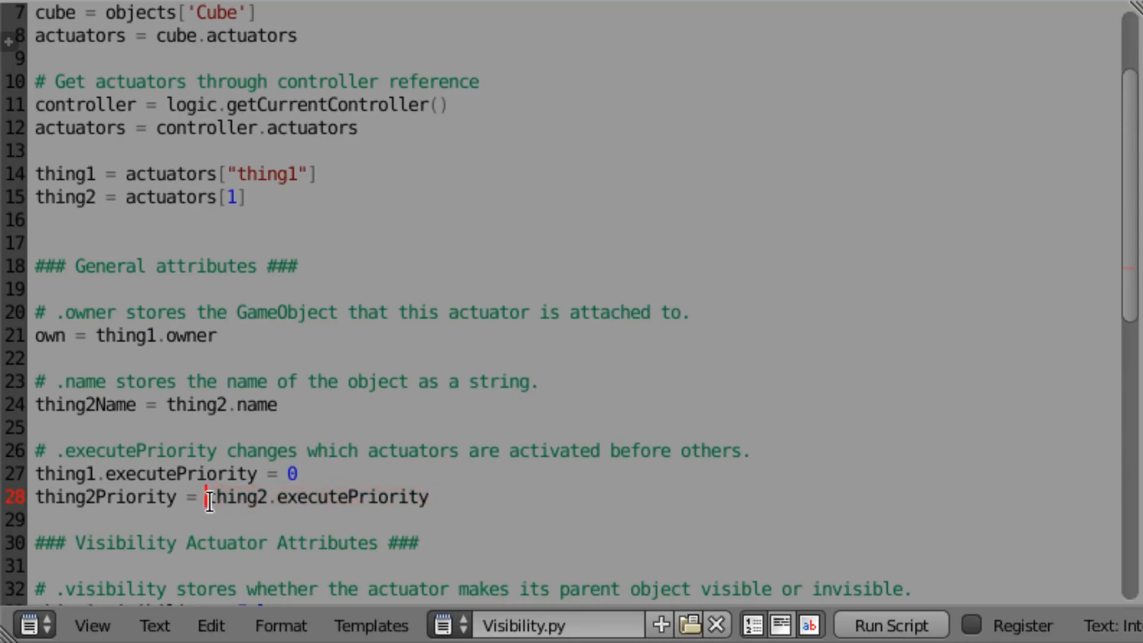
Step: Scroll to thing2's deactivate call and select 'controller' in the activate call
{"action": "scroll", "scroll_direction": "down", "scroll_amount": 3}
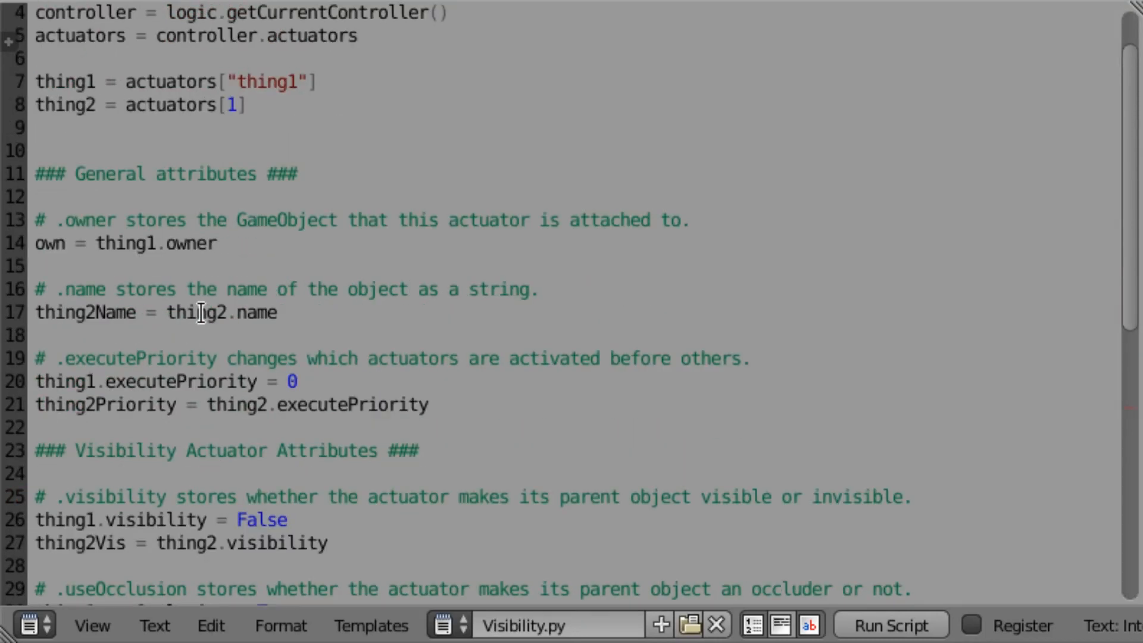
{"action": "scroll", "scroll_direction": "down", "scroll_amount": 3}
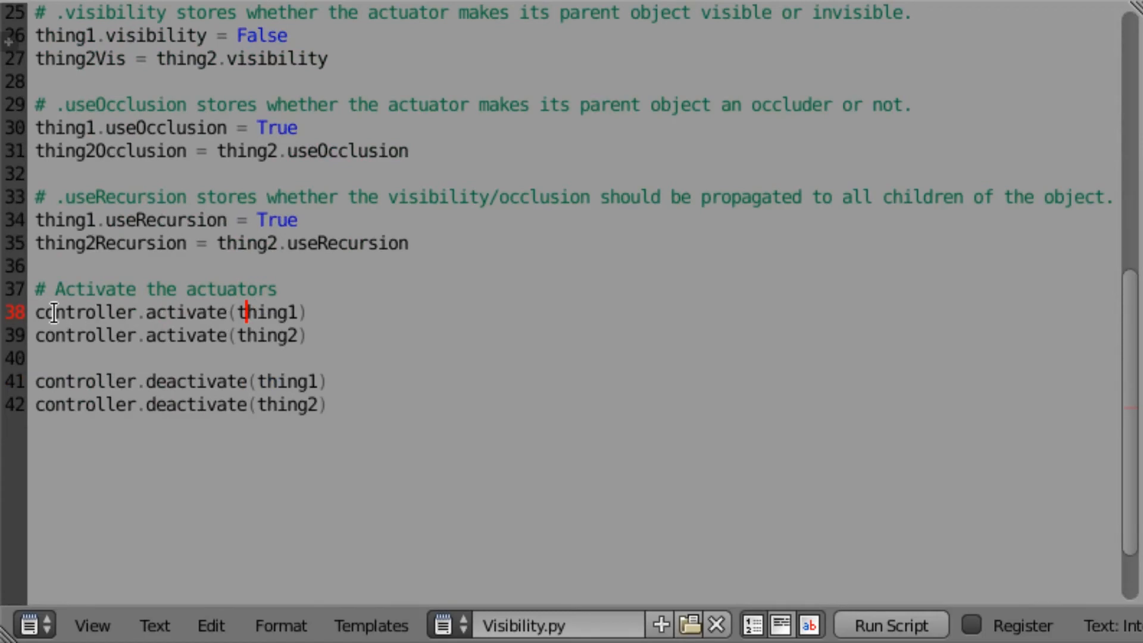
{"action": "mouse_move", "coordinate": [228, 317]}
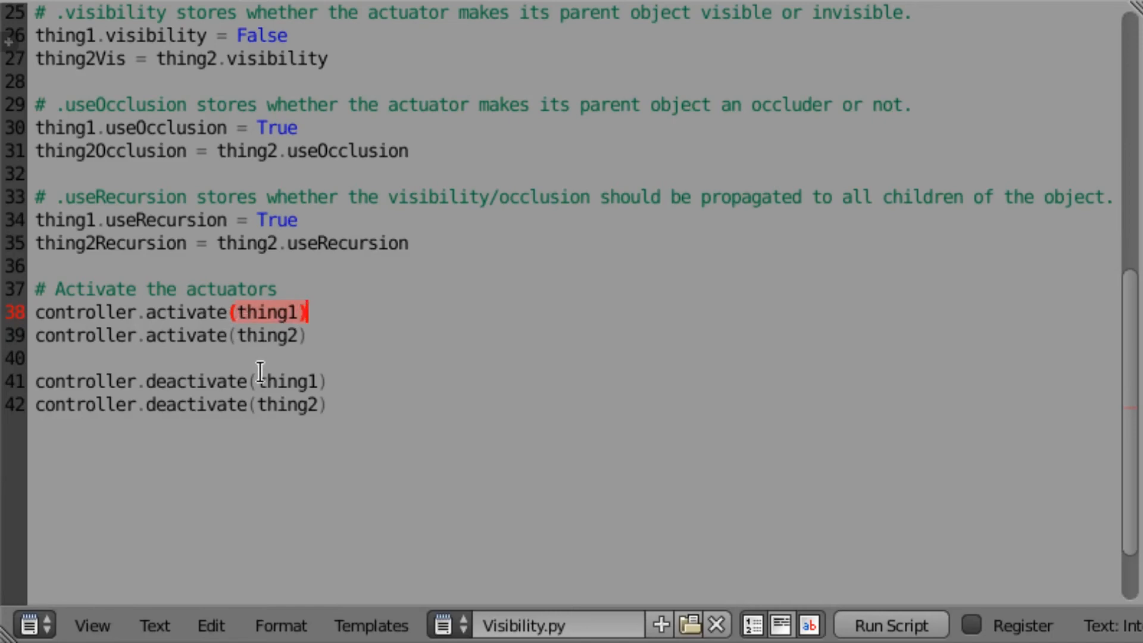
{"action": "left_click", "coordinate": [328, 405]}
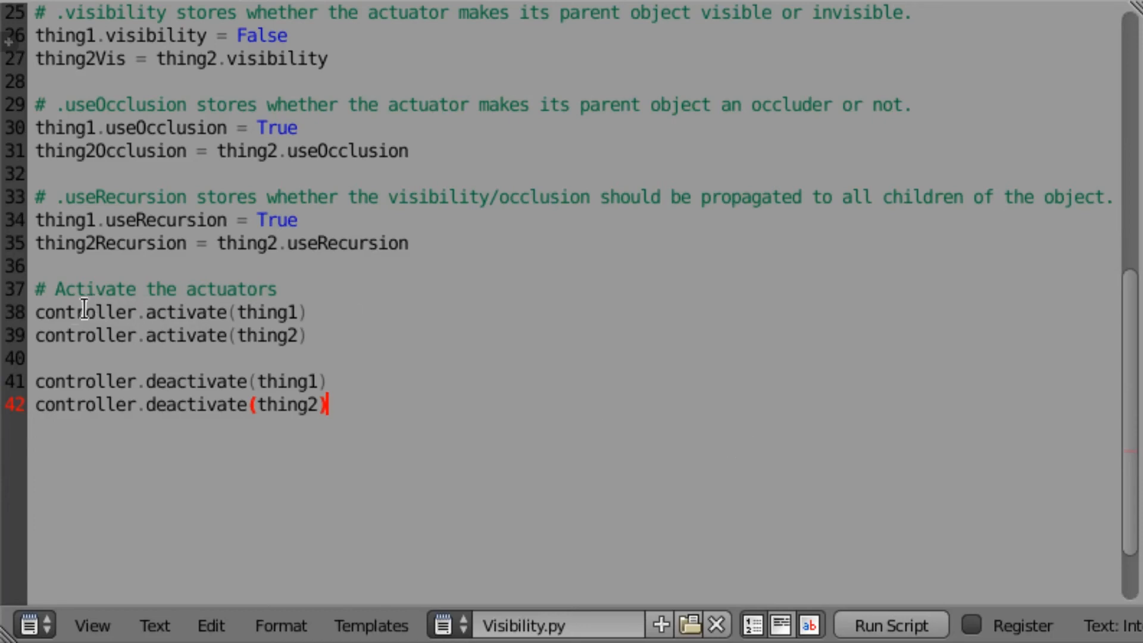
{"action": "double_click", "coordinate": [84, 312]}
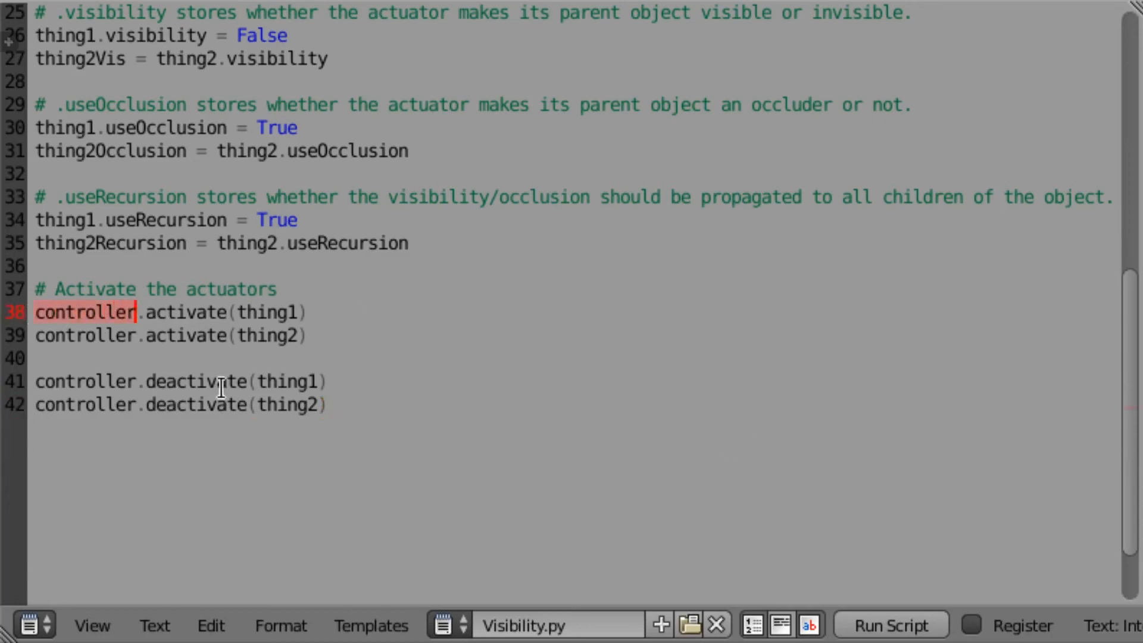
Step: Type a quote mark and select the 'Activate the actuators' code block
{"action": "scroll", "scroll_direction": "up", "scroll_amount": 3}
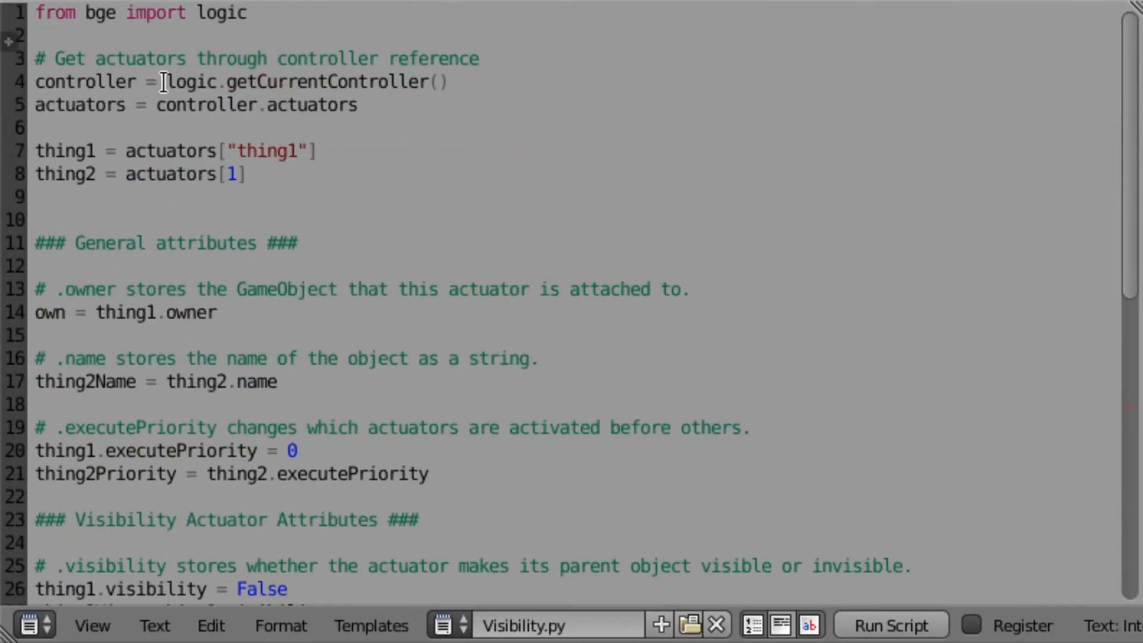
{"action": "scroll", "scroll_direction": "down", "scroll_amount": 3}
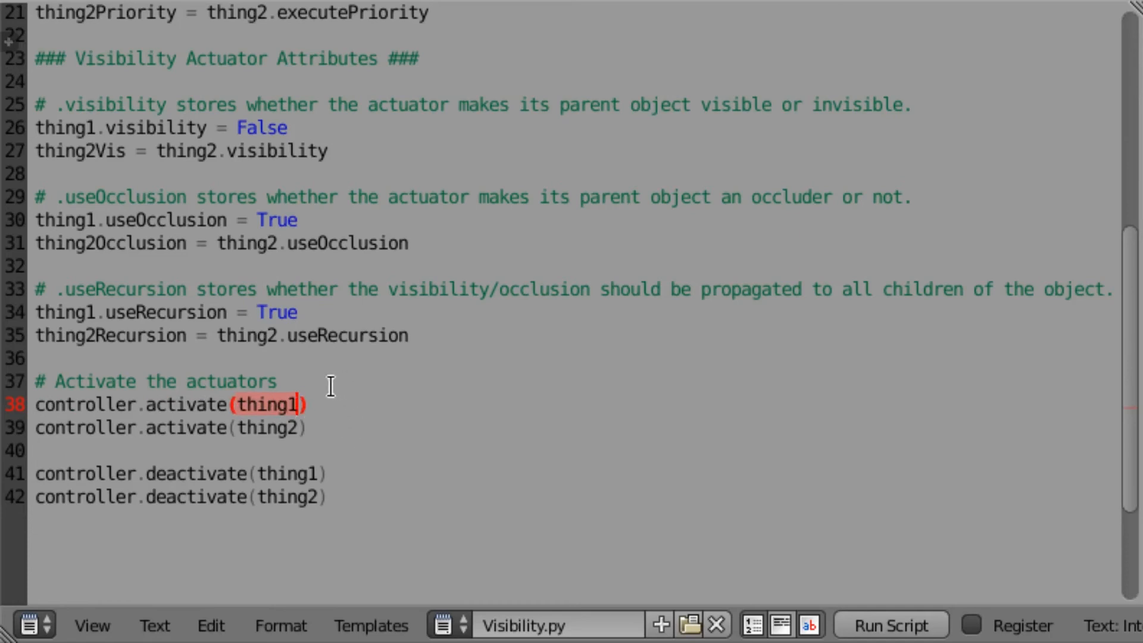
{"action": "mouse_move", "coordinate": [314, 414]}
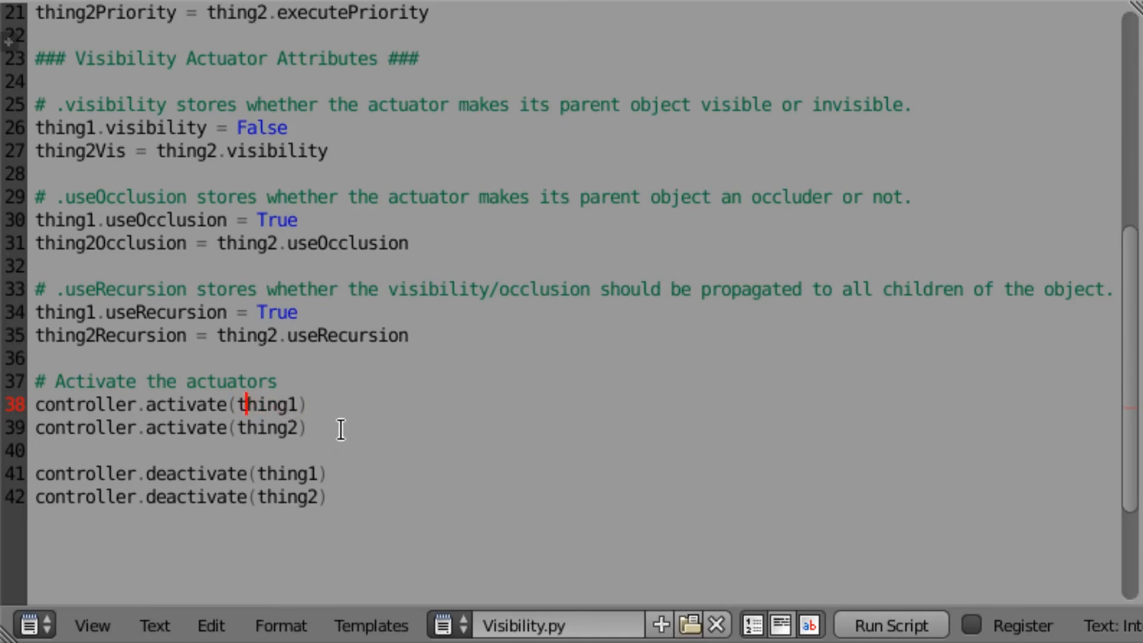
{"action": "type", "text": "\""}
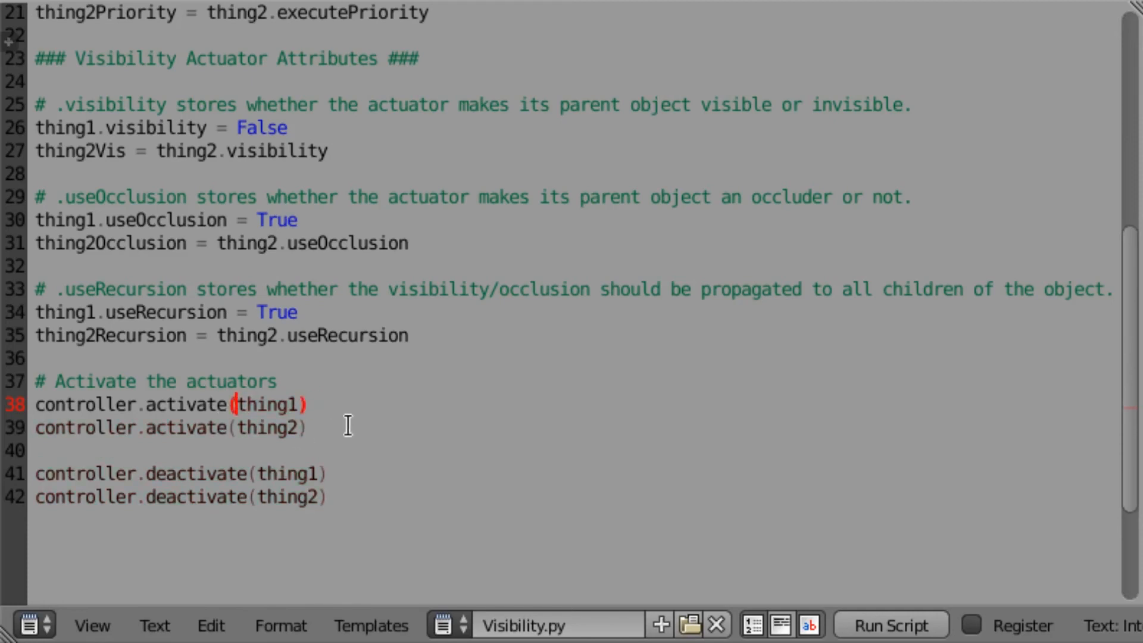
{"action": "left_click_drag", "start_coordinate": [52, 381], "coordinate": [51, 450]}
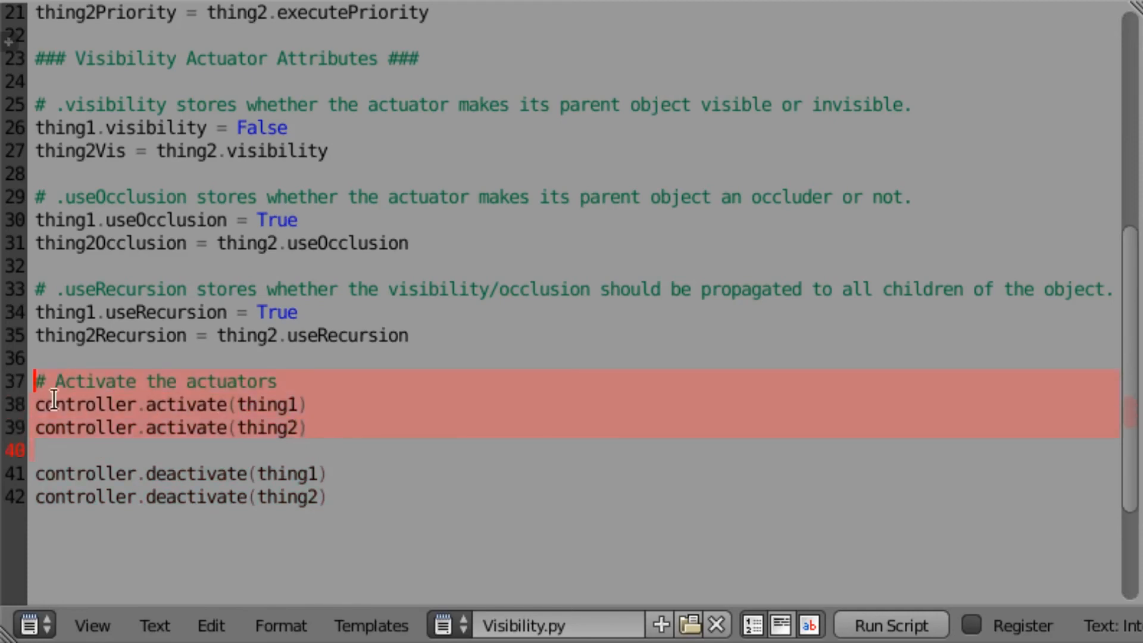
{"action": "mouse_move", "coordinate": [444, 515]}
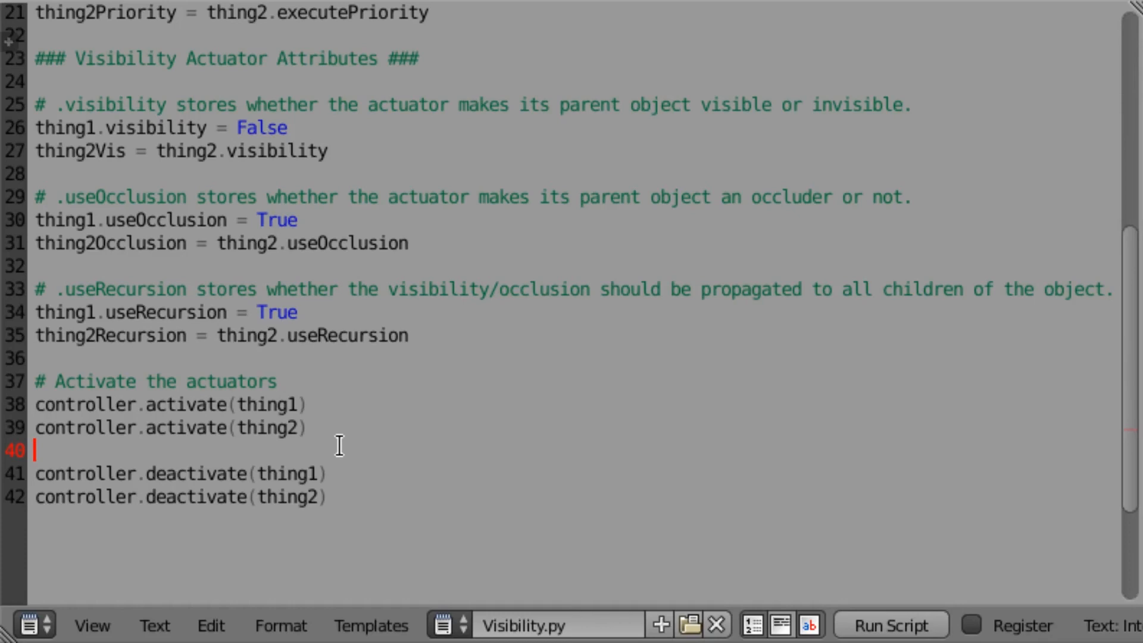
{"action": "mouse_move", "coordinate": [177, 412]}
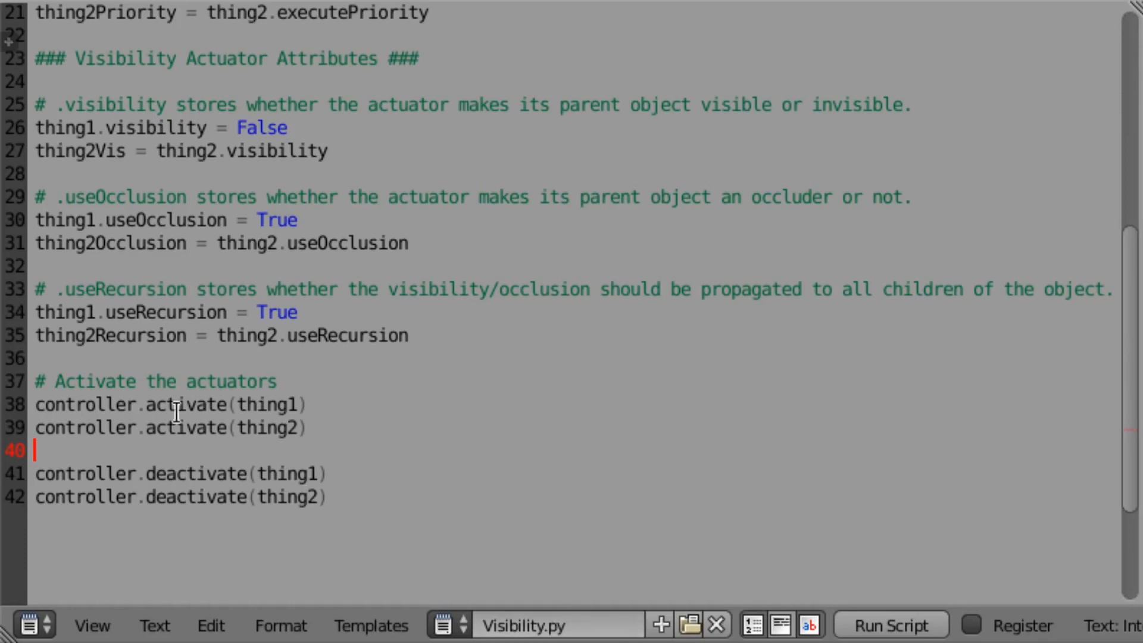
{"action": "mouse_move", "coordinate": [352, 496]}
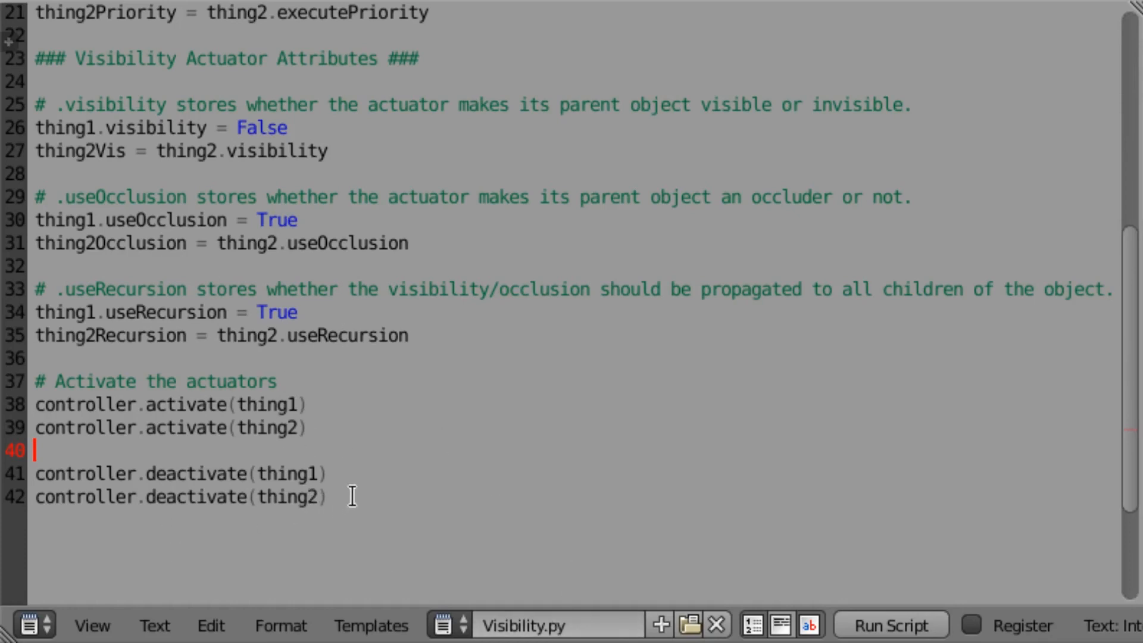